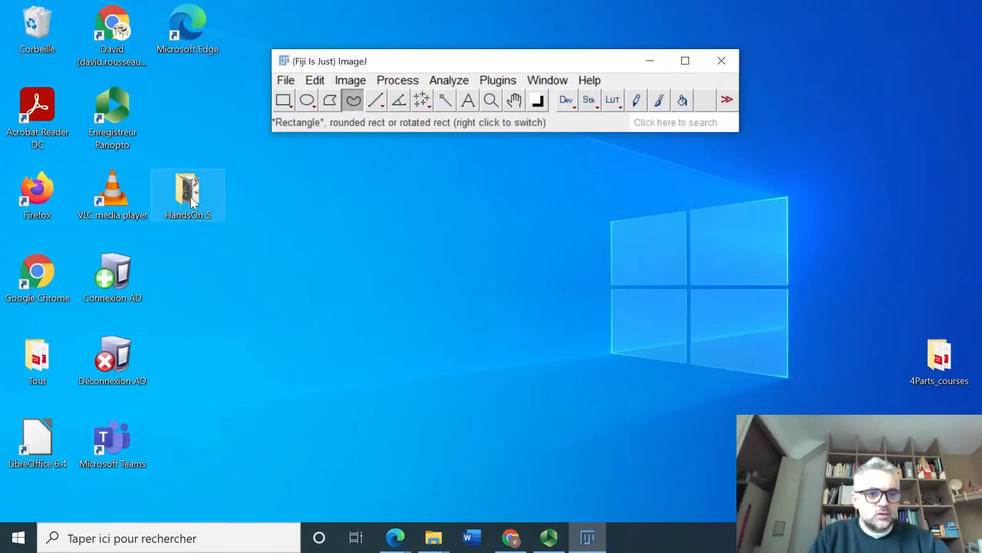
Open morpho.bmp from the HandsOn 5 folder in Fiji.
{"action": "double_click", "coordinate": [187, 194]}
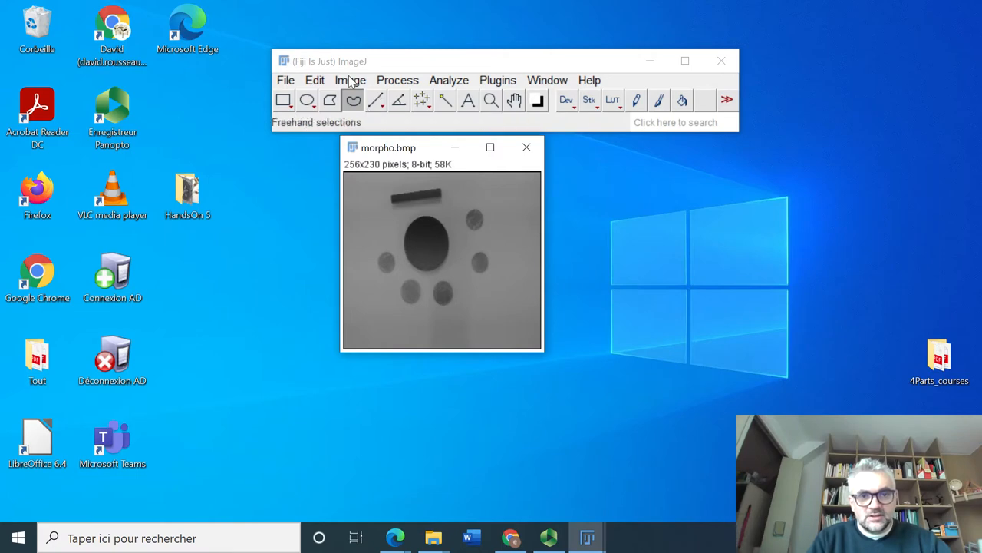
{"action": "left_click", "coordinate": [350, 80]}
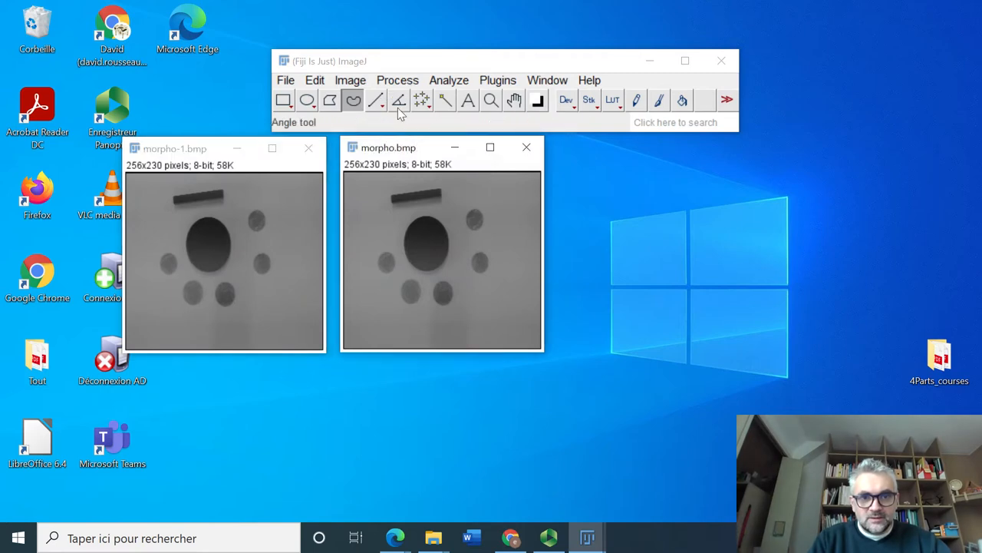
Run Find Edges on the original morpho.bmp and move its window to the right.
{"action": "left_click", "coordinate": [397, 80]}
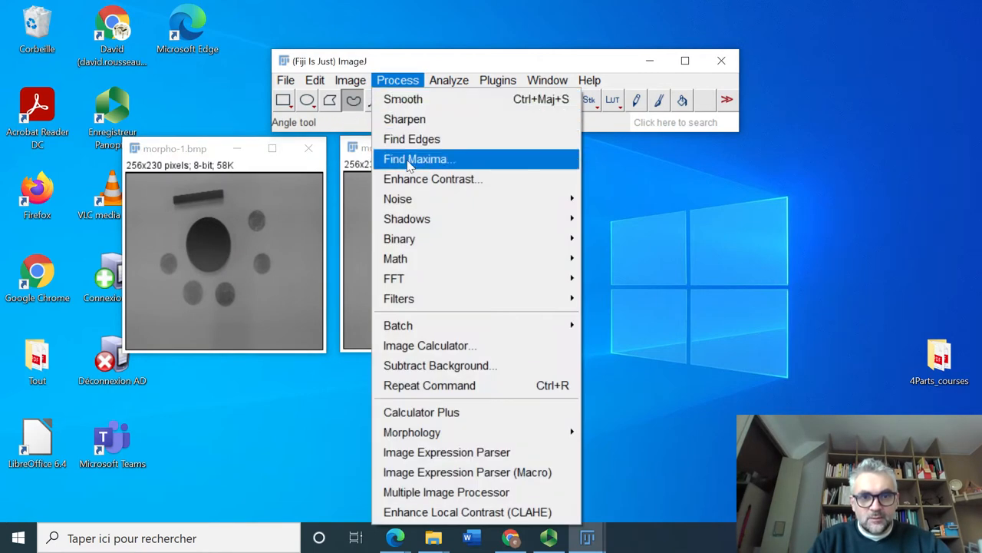
{"action": "left_click", "coordinate": [411, 139]}
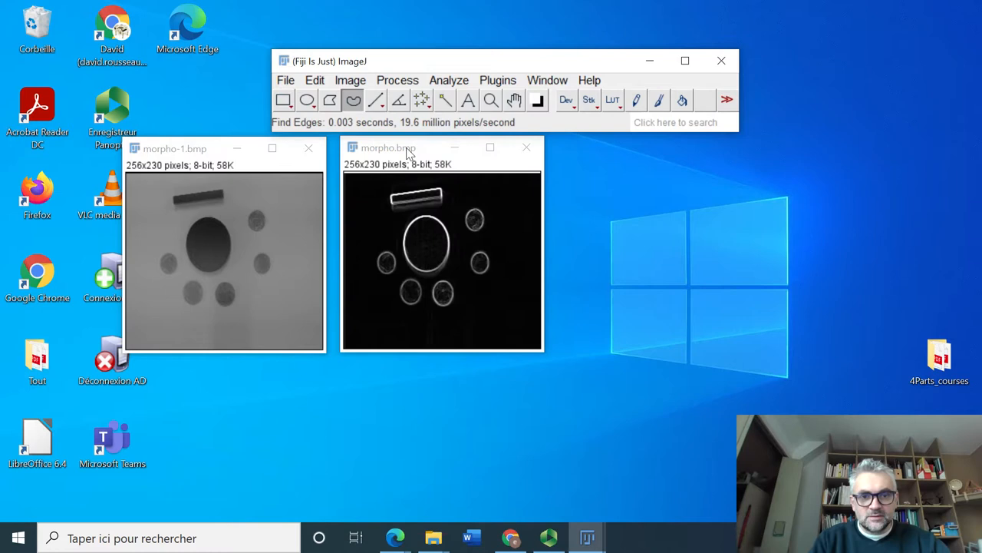
{"action": "left_click_drag", "start_coordinate": [388, 148], "coordinate": [507, 169]}
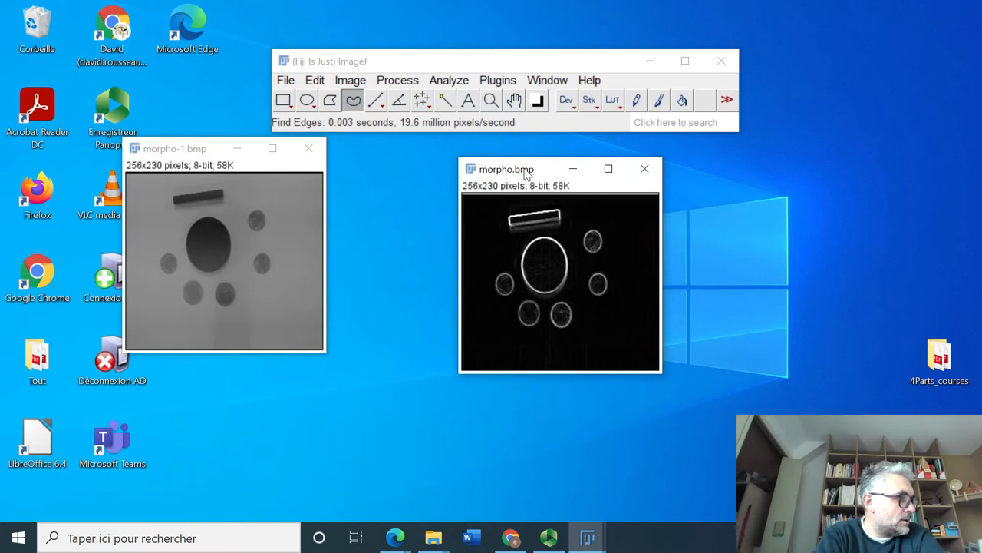
{"action": "mouse_move", "coordinate": [500, 196]}
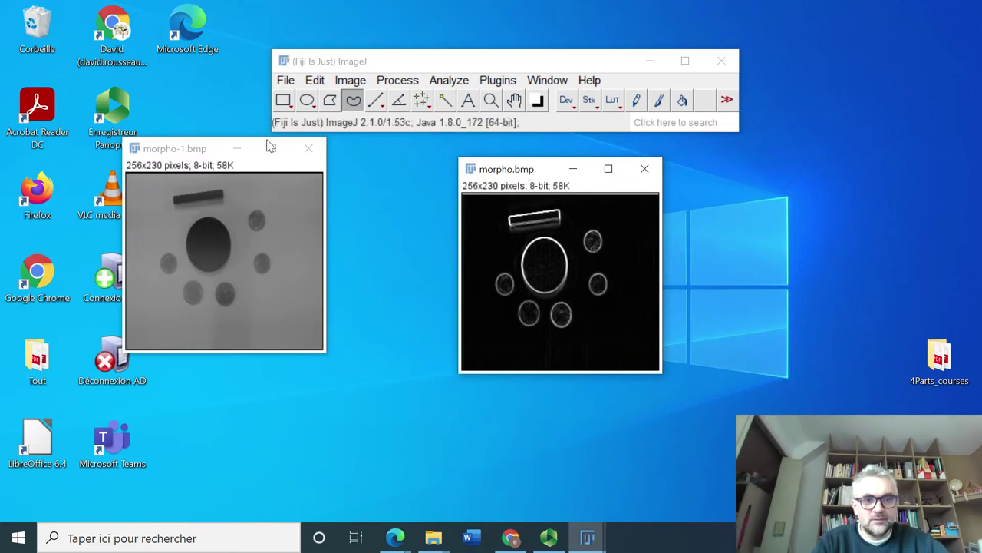
Add noise to morpho-1.bmp and compute its edges.
{"action": "left_click", "coordinate": [350, 80]}
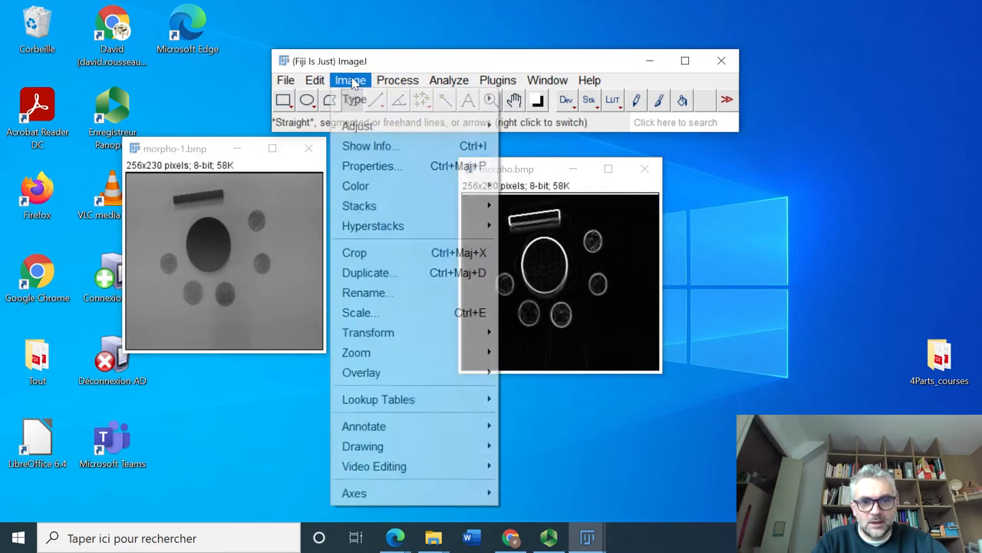
{"action": "left_click", "coordinate": [397, 80]}
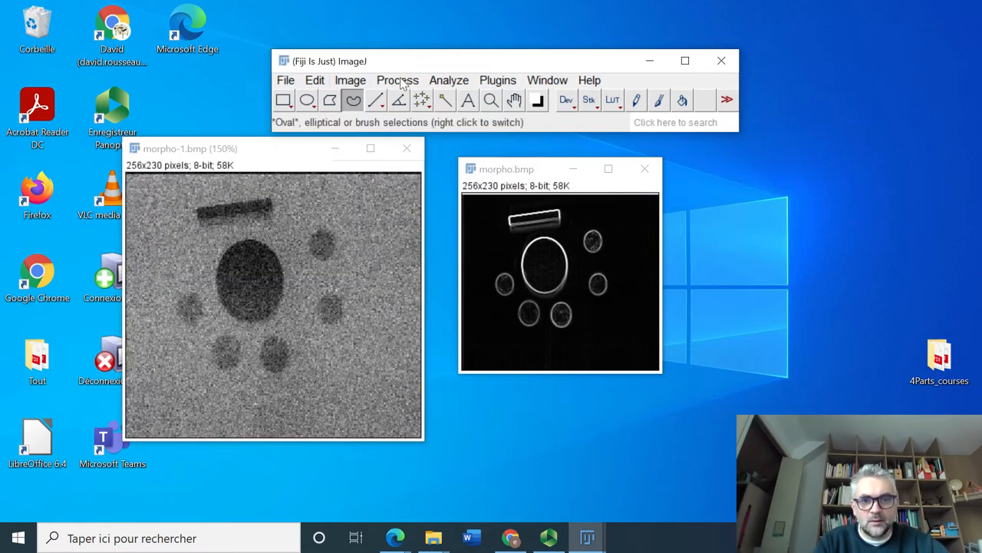
{"action": "left_click", "coordinate": [397, 80]}
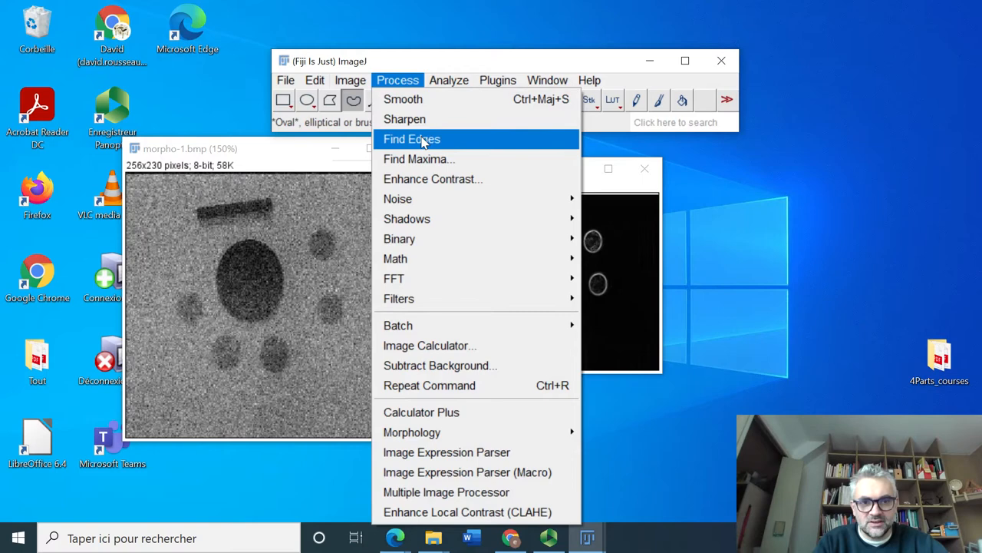
{"action": "left_click", "coordinate": [411, 139]}
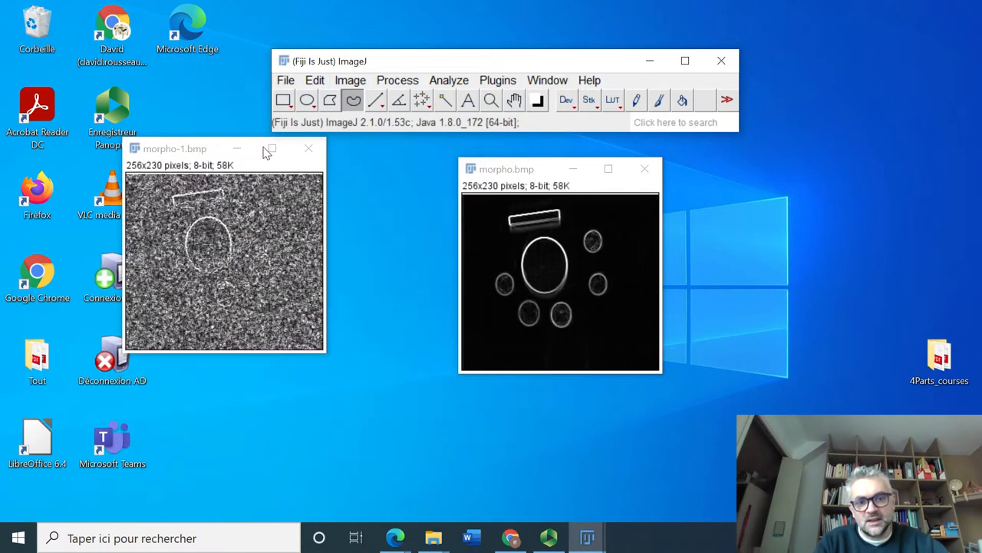
Move the noisy morpho-1.bmp window beside the morpho.bmp edge map.
{"action": "left_click_drag", "start_coordinate": [175, 148], "coordinate": [278, 171]}
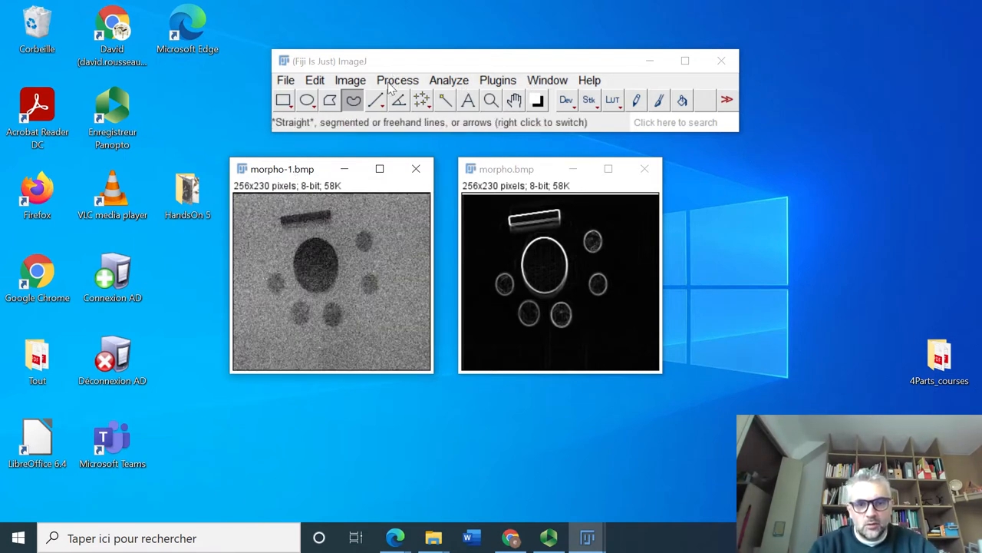
{"action": "left_click", "coordinate": [397, 80]}
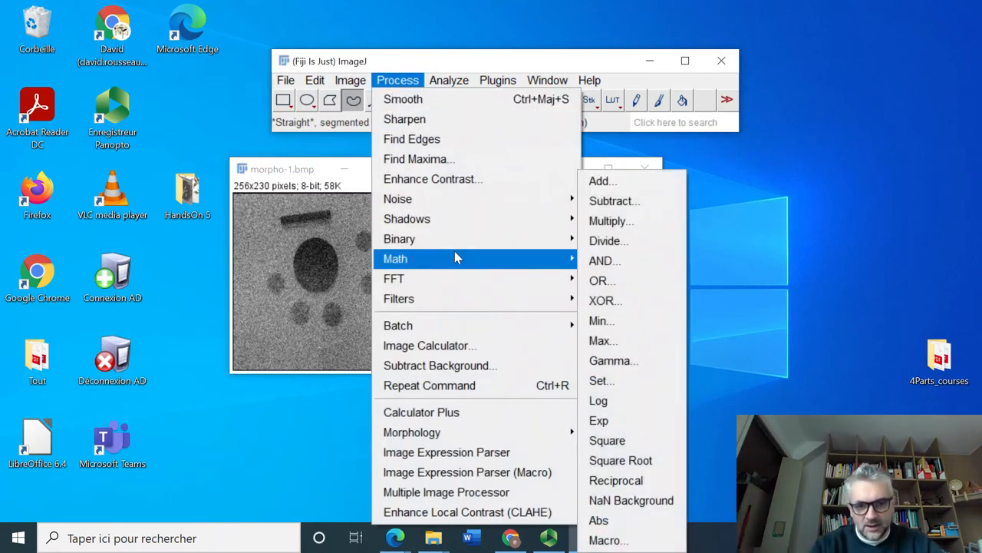
{"action": "mouse_move", "coordinate": [398, 299]}
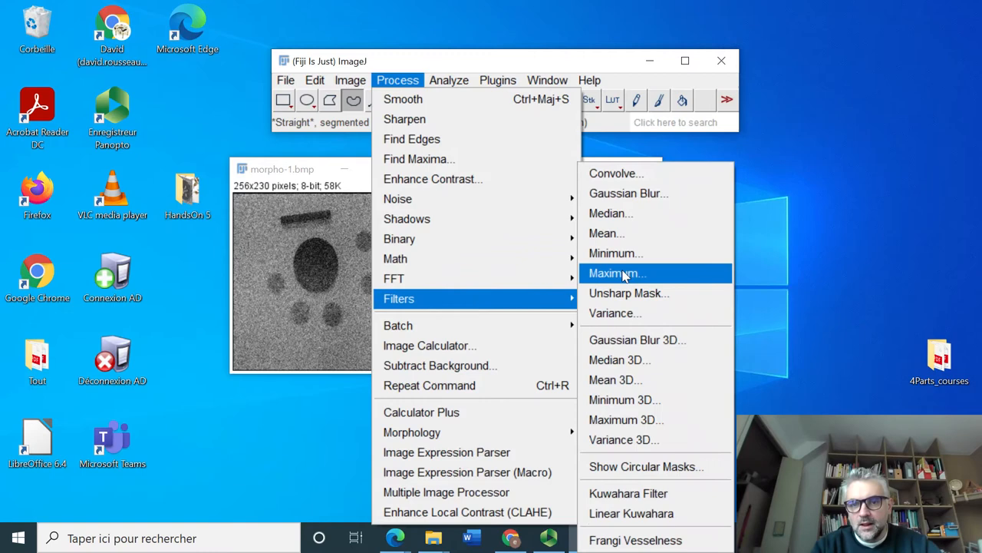
{"action": "mouse_move", "coordinate": [657, 192]}
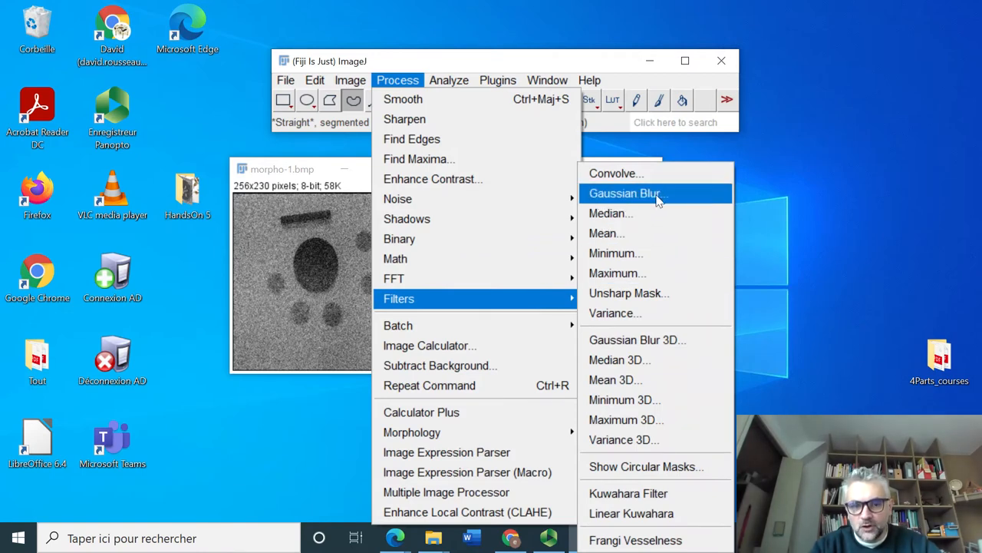
{"action": "left_click", "coordinate": [626, 192]}
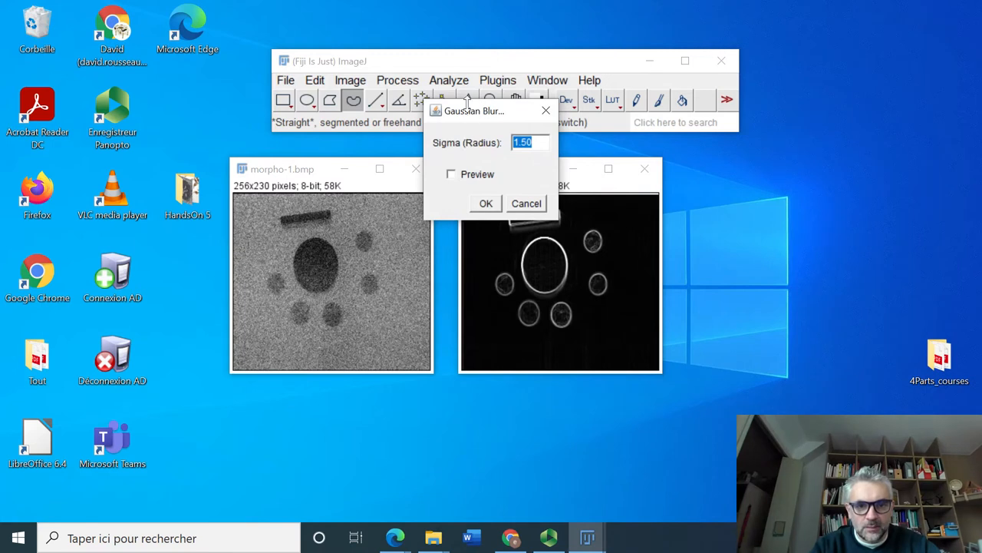
{"action": "left_click_drag", "start_coordinate": [473, 110], "coordinate": [708, 193]}
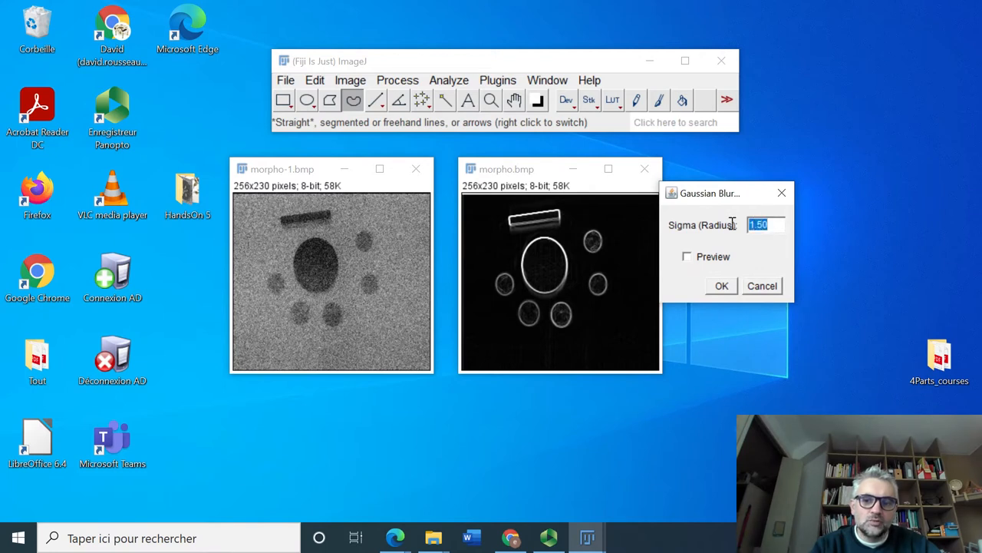
{"action": "mouse_move", "coordinate": [735, 226]}
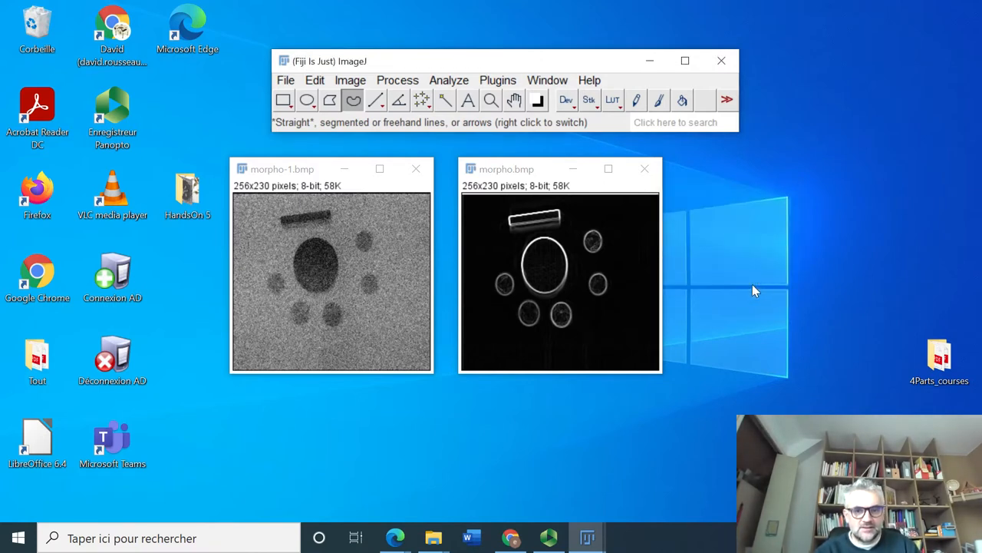
Select the straight-line selection tool in the toolbar.
{"action": "left_click", "coordinate": [376, 100]}
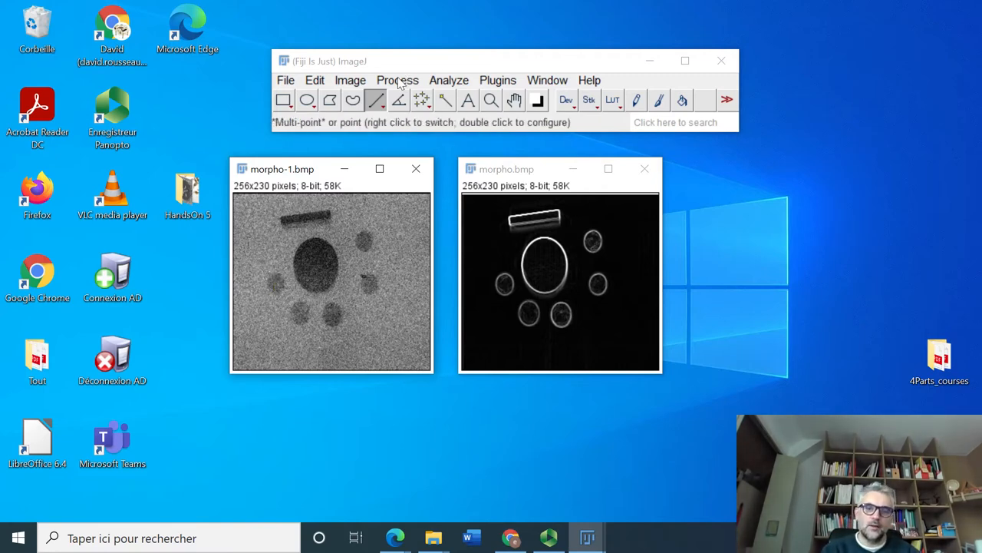
Apply a previewed Gaussian blur with sigma 2.5 to the noisy morpho-1.bmp.
{"action": "left_click", "coordinate": [397, 80]}
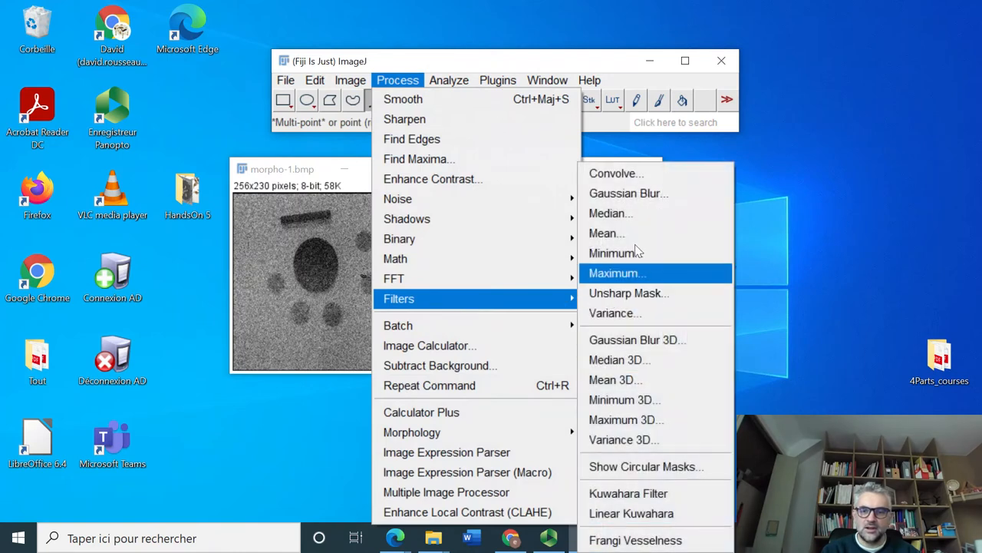
{"action": "left_click", "coordinate": [629, 193]}
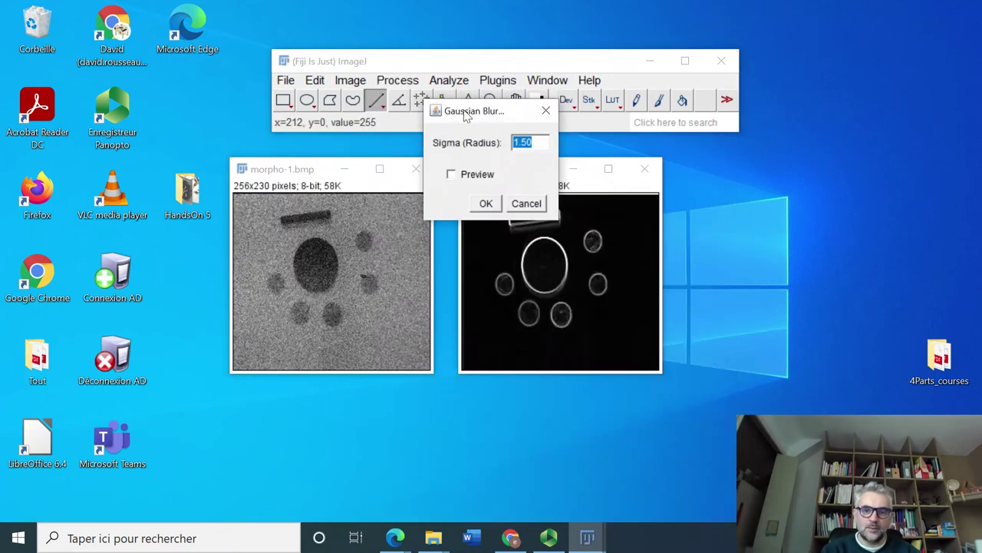
{"action": "left_click_drag", "start_coordinate": [474, 111], "coordinate": [523, 222]}
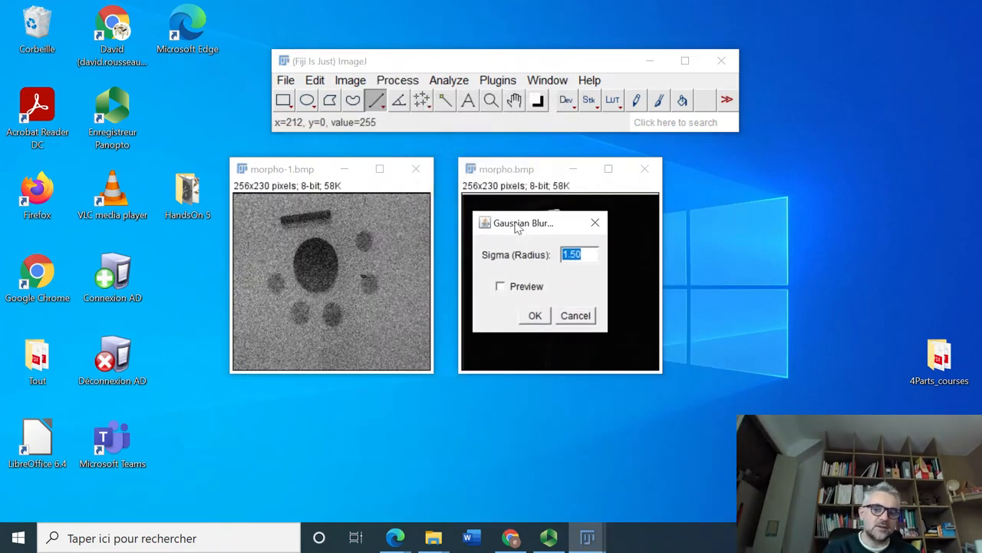
{"action": "left_click", "coordinate": [581, 254]}
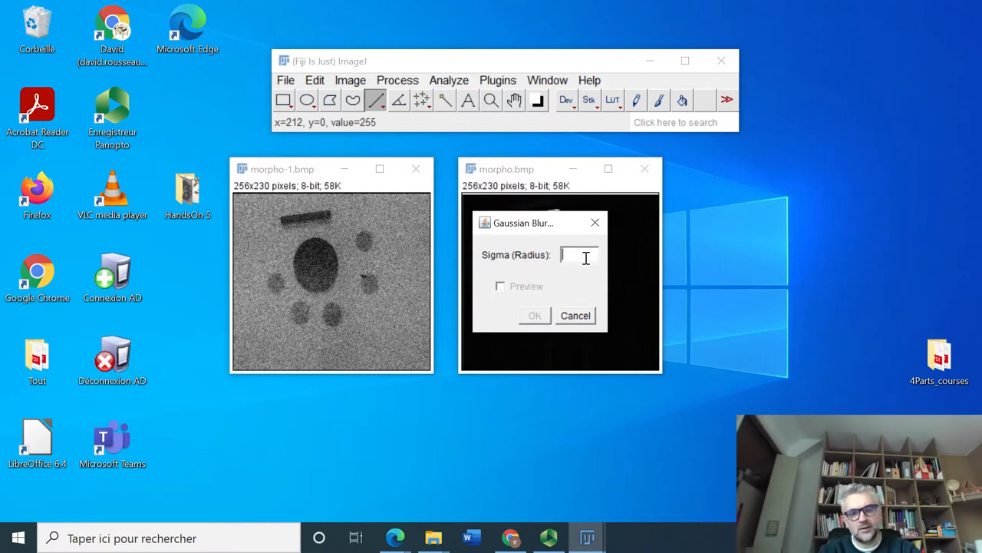
{"action": "type", "text": "2.5"}
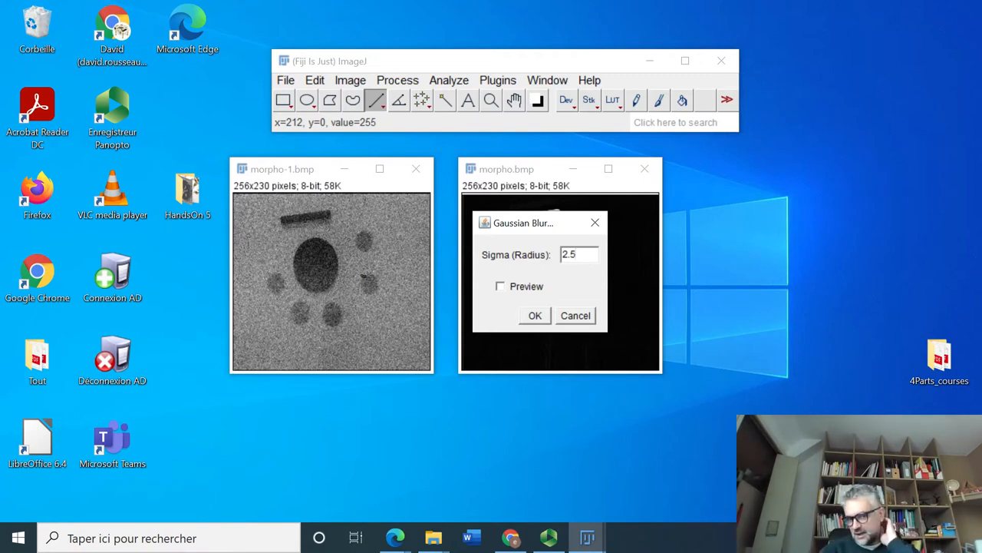
{"action": "left_click", "coordinate": [500, 286]}
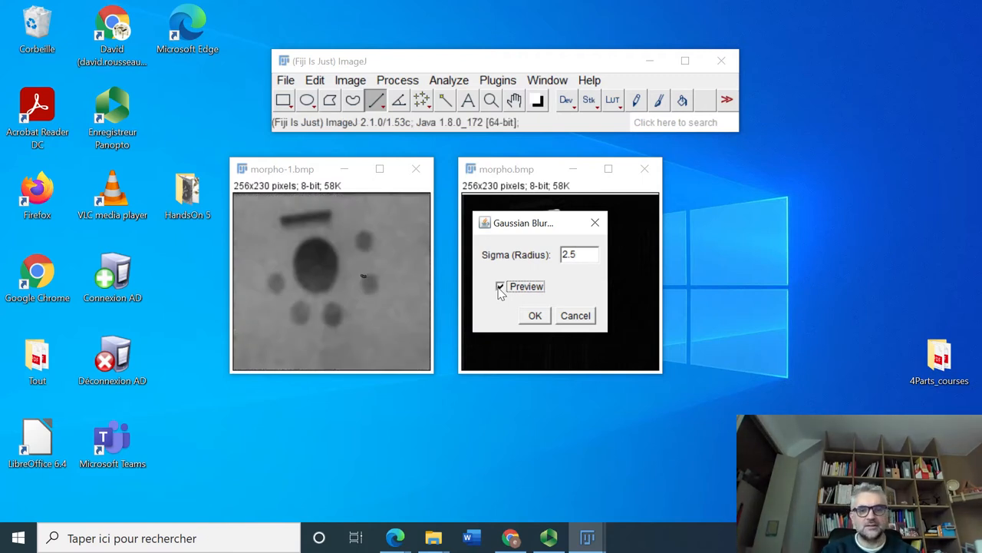
{"action": "mouse_move", "coordinate": [531, 315]}
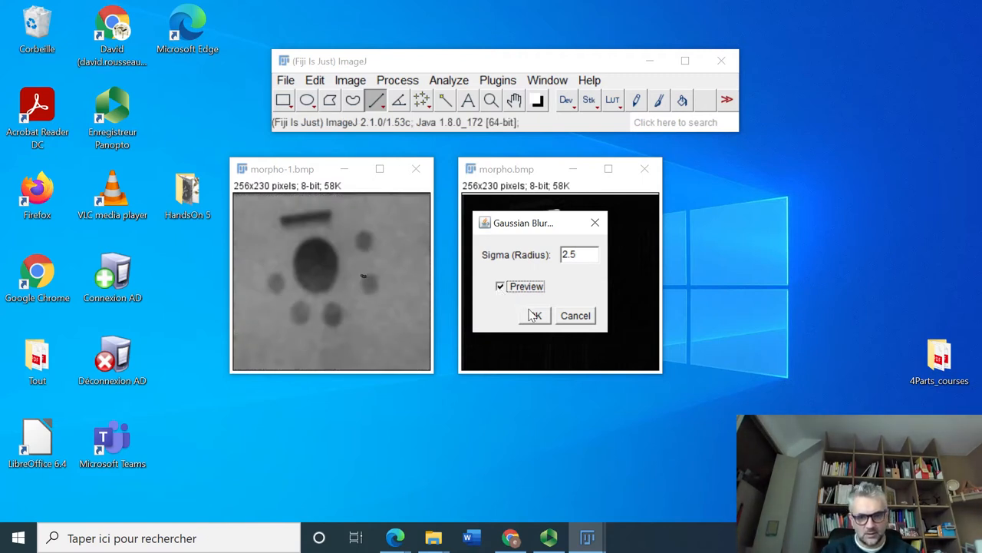
{"action": "left_click", "coordinate": [535, 315]}
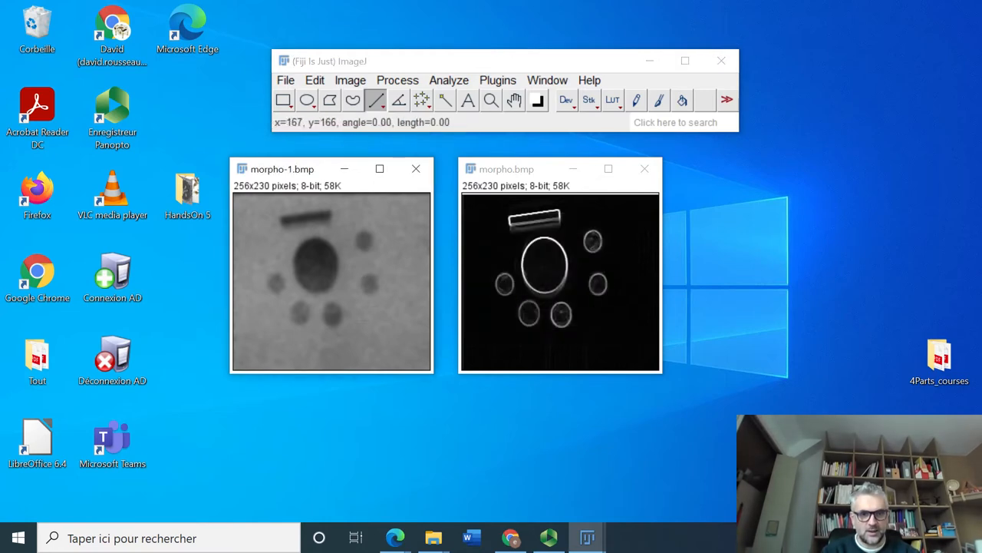
Run Find Edges on the blurred morpho-1.bmp copy.
{"action": "left_click", "coordinate": [397, 79]}
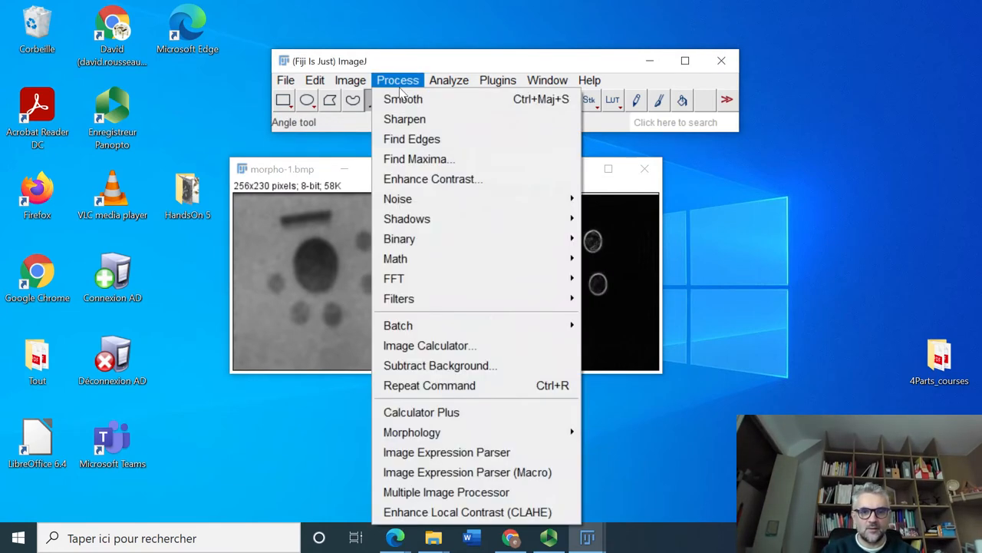
{"action": "left_click", "coordinate": [412, 139]}
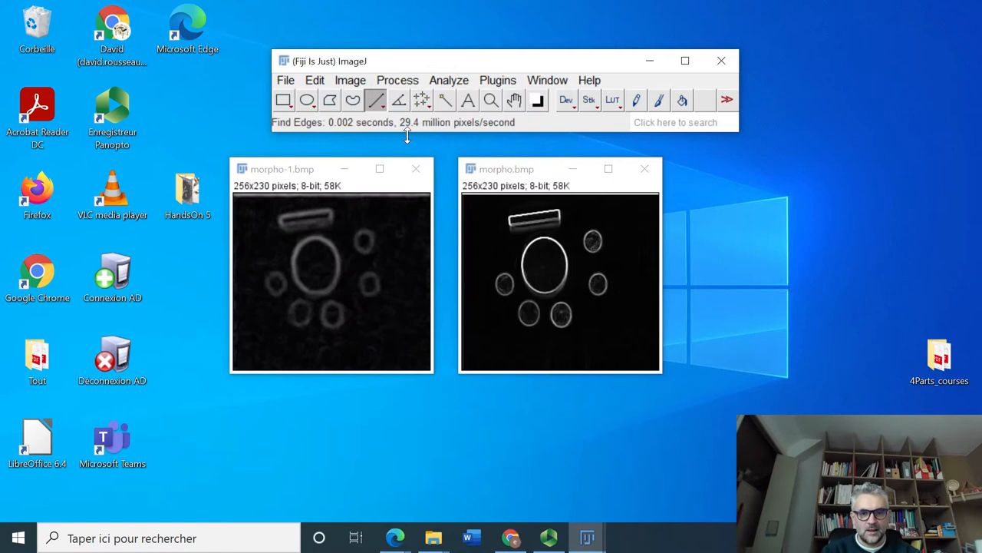
{"action": "mouse_move", "coordinate": [415, 237]}
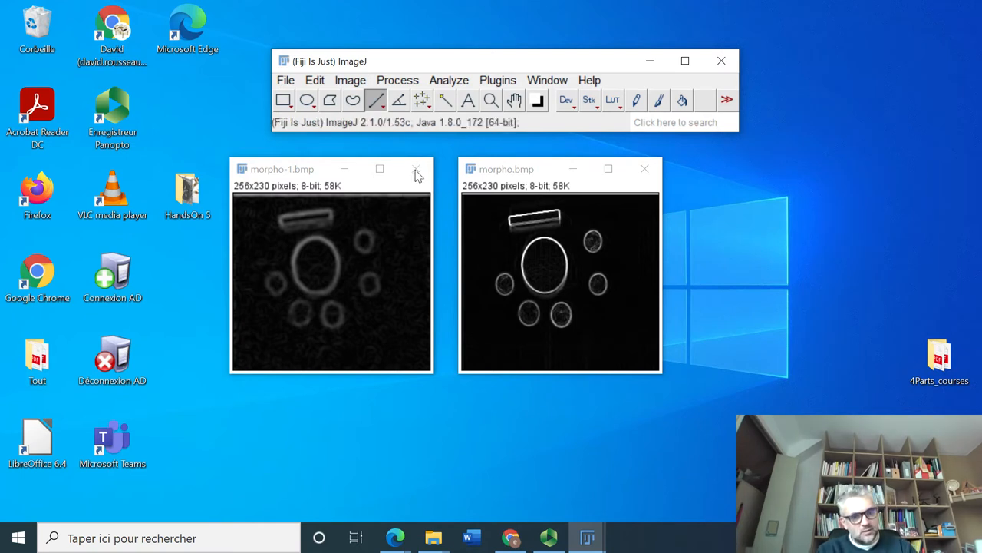
{"action": "mouse_move", "coordinate": [416, 170]}
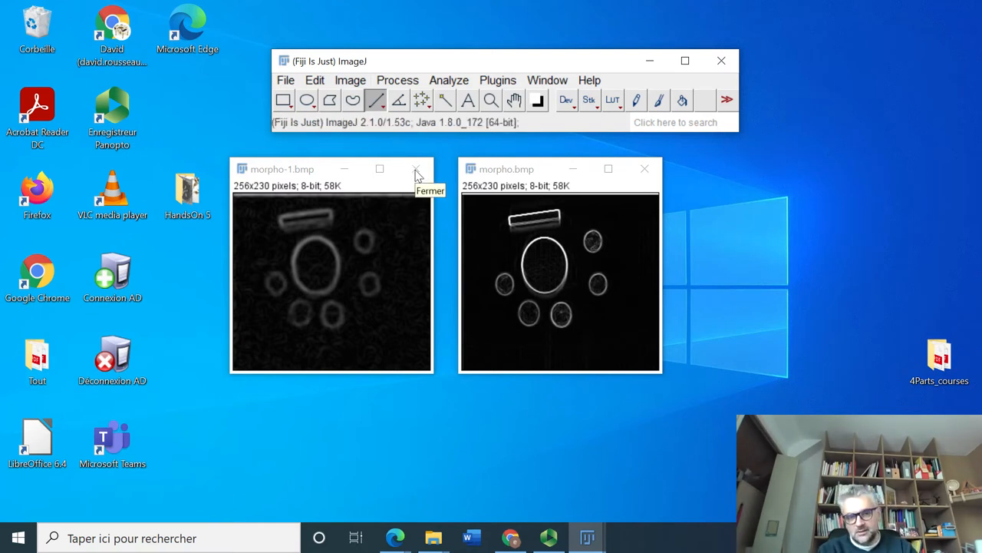
Close morpho.bmp without saving, then open Arabette2.png and duplicate it.
{"action": "left_click", "coordinate": [416, 169]}
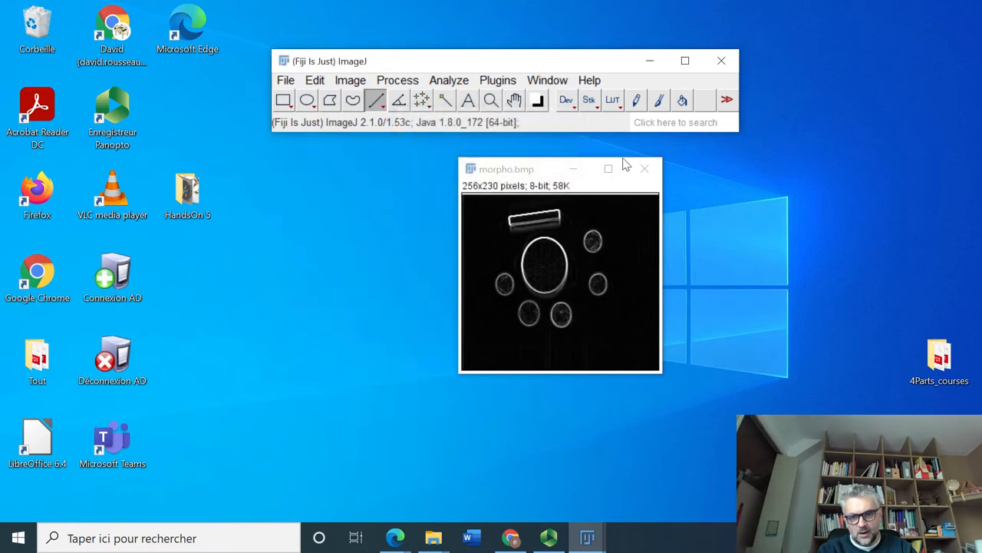
{"action": "left_click", "coordinate": [645, 168]}
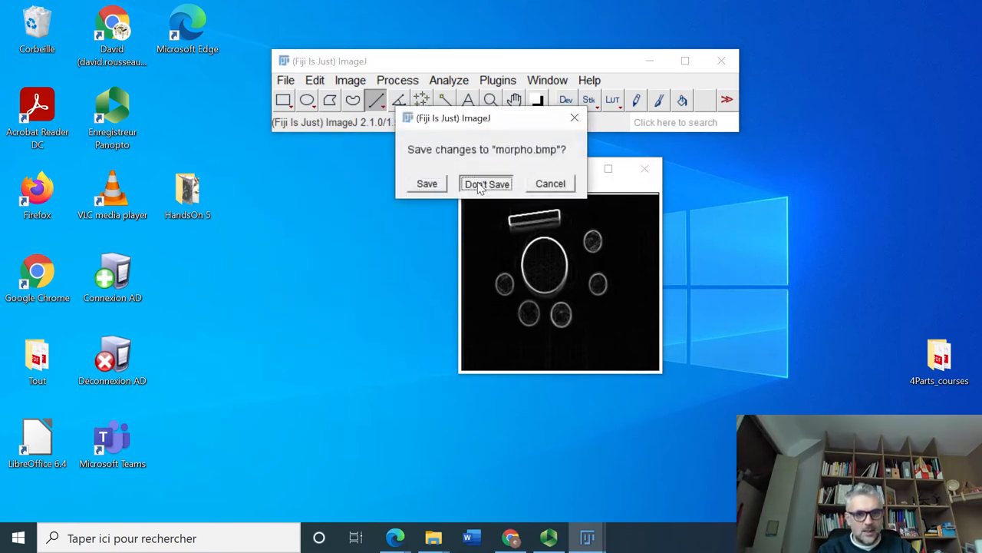
{"action": "left_click", "coordinate": [486, 184]}
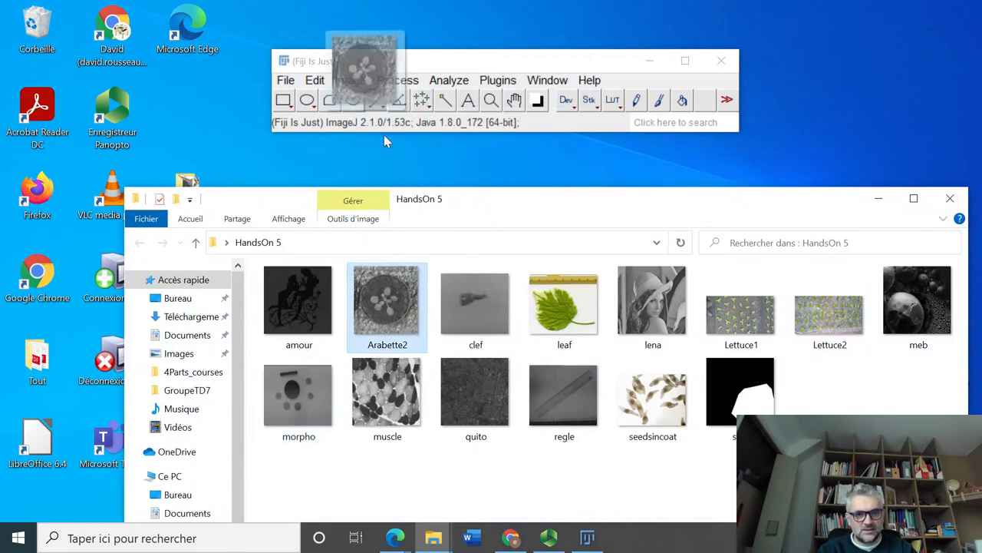
{"action": "double_click", "coordinate": [387, 306]}
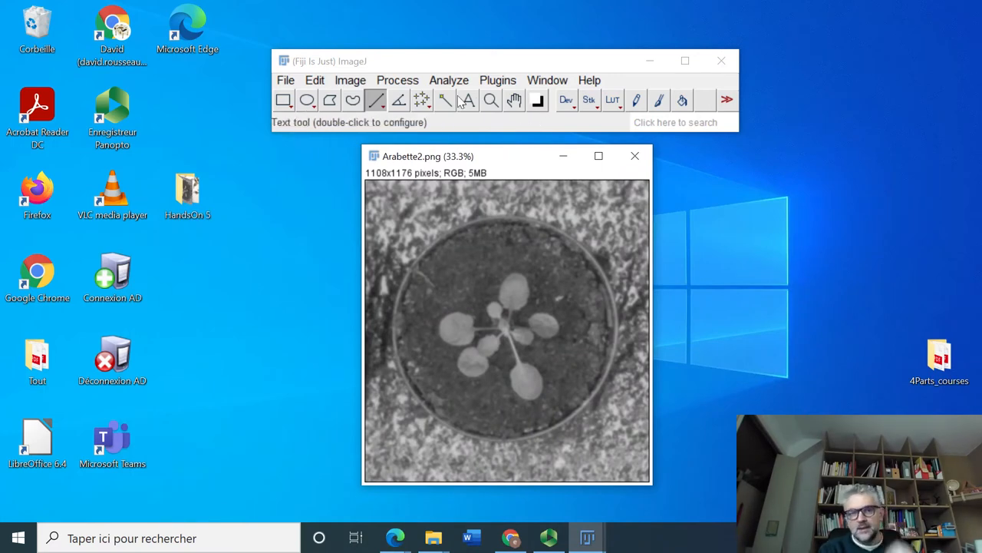
{"action": "left_click", "coordinate": [350, 80]}
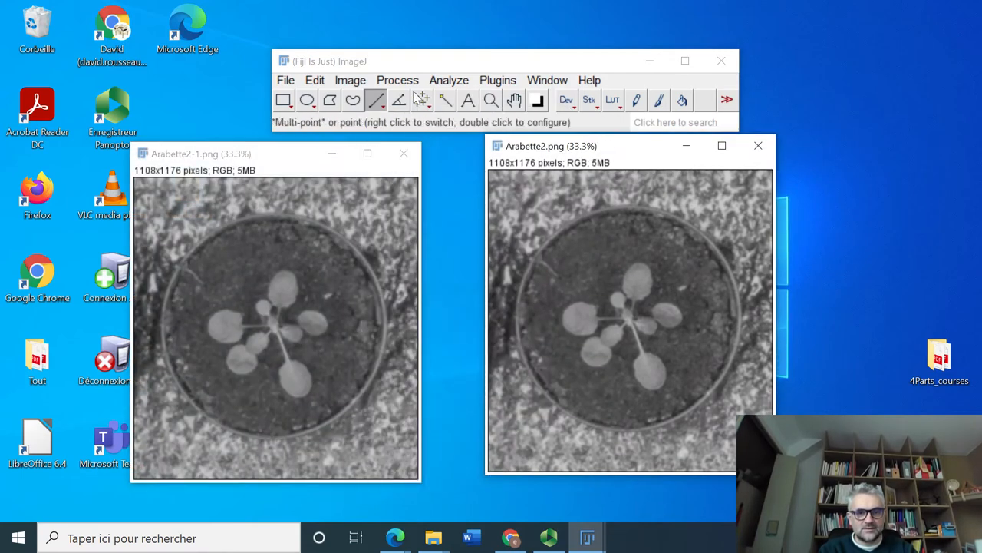
Apply Find Edges to Arabette2.png, leaving Arabette2-1.png unchanged.
{"action": "left_click", "coordinate": [397, 80]}
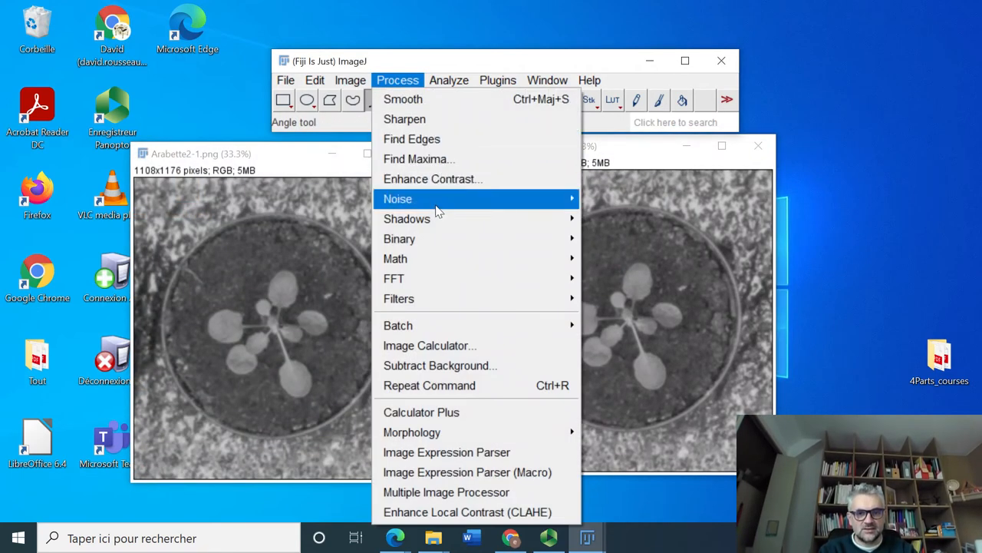
{"action": "left_click", "coordinate": [411, 139]}
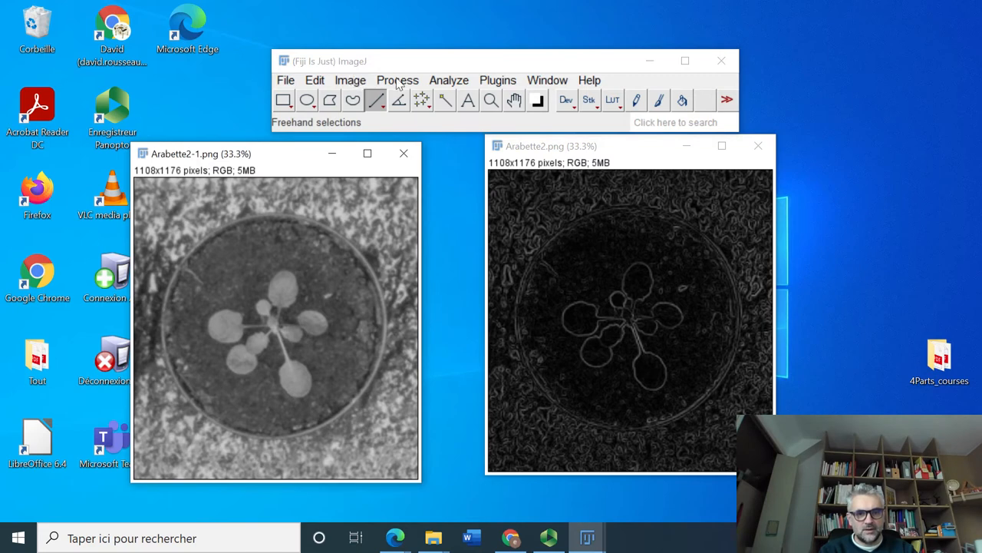
{"action": "left_click", "coordinate": [397, 80]}
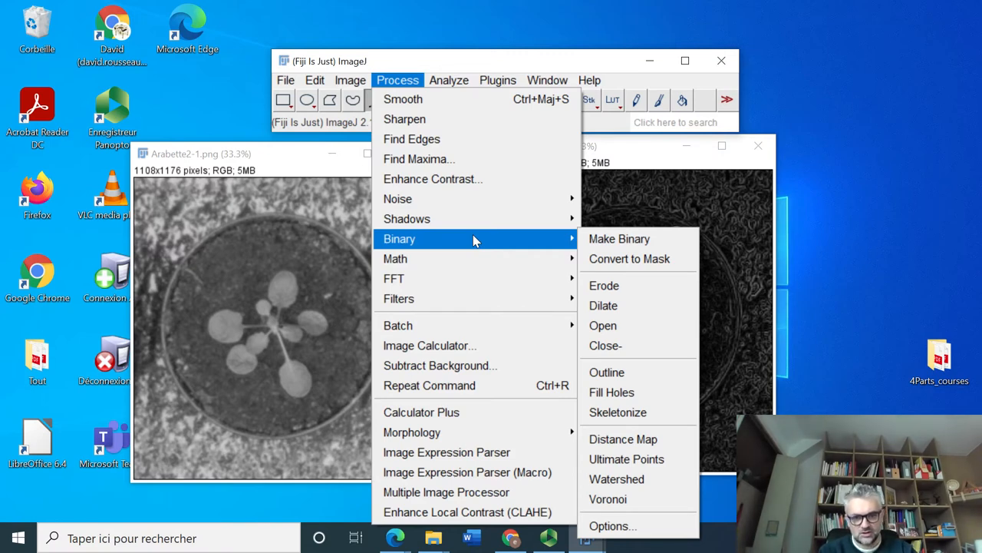
{"action": "mouse_move", "coordinate": [475, 298]}
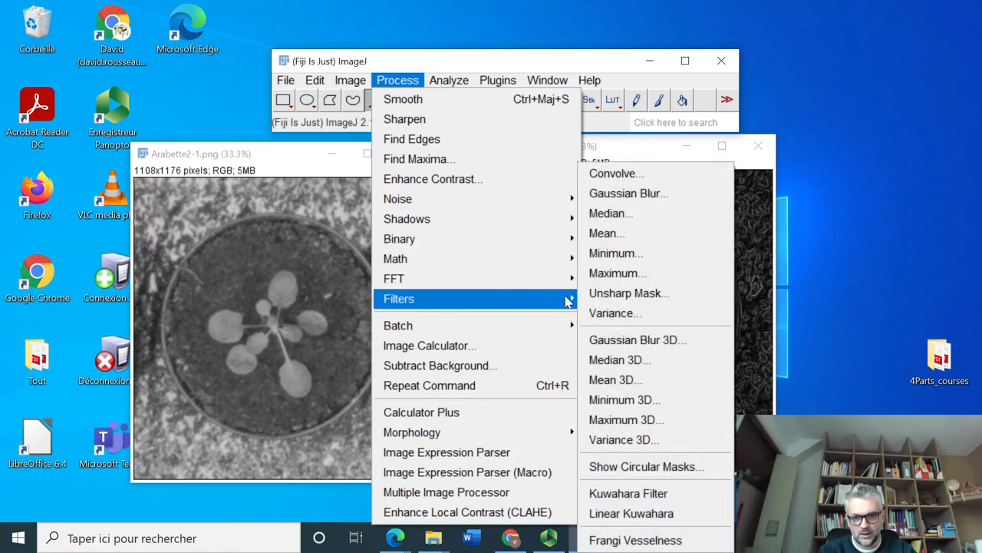
{"action": "left_click", "coordinate": [611, 214]}
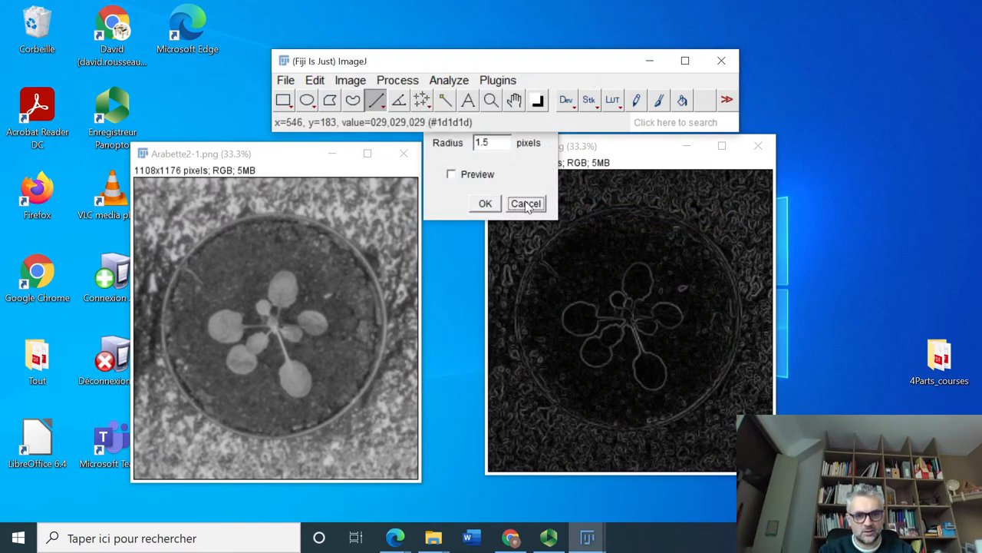
{"action": "left_click", "coordinate": [525, 203]}
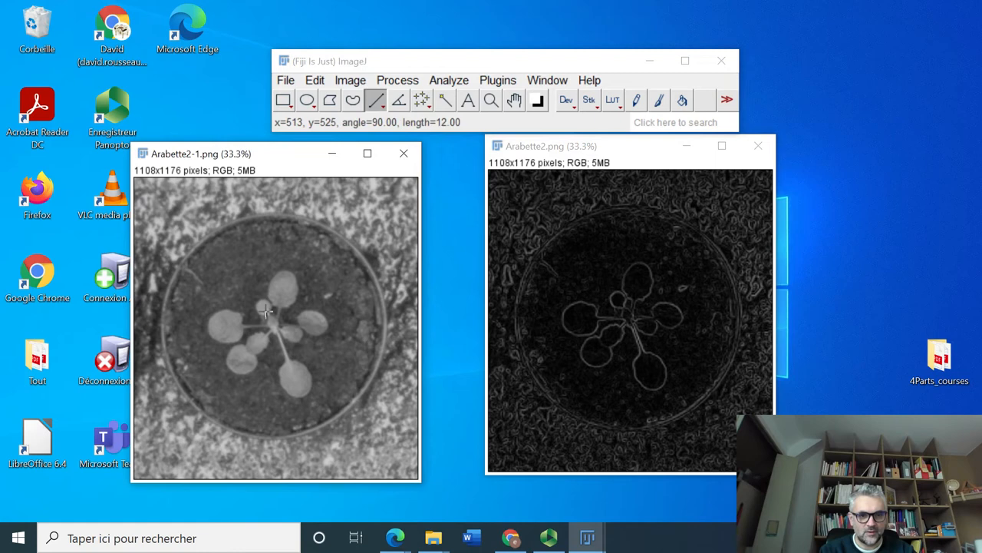
{"action": "mouse_move", "coordinate": [257, 297]}
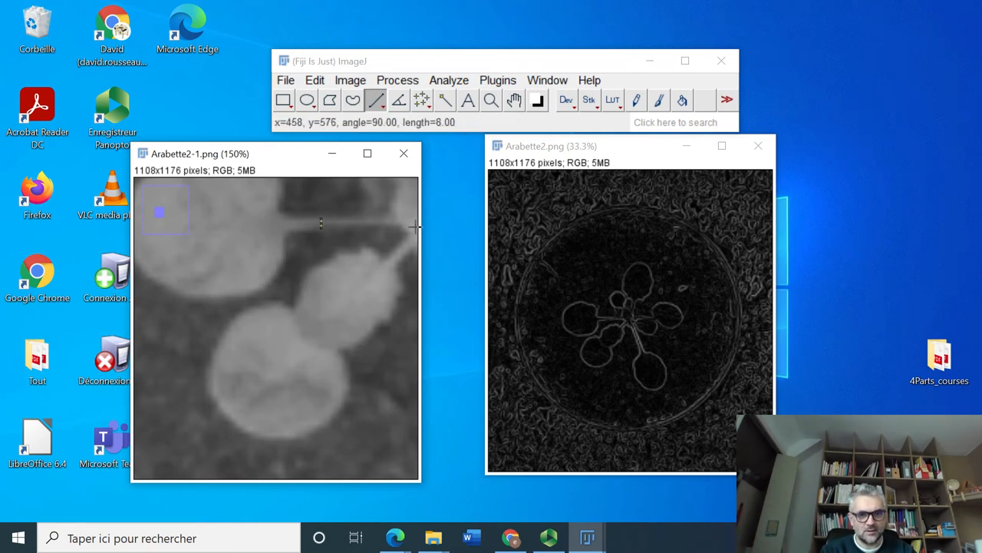
{"action": "mouse_move", "coordinate": [338, 227]}
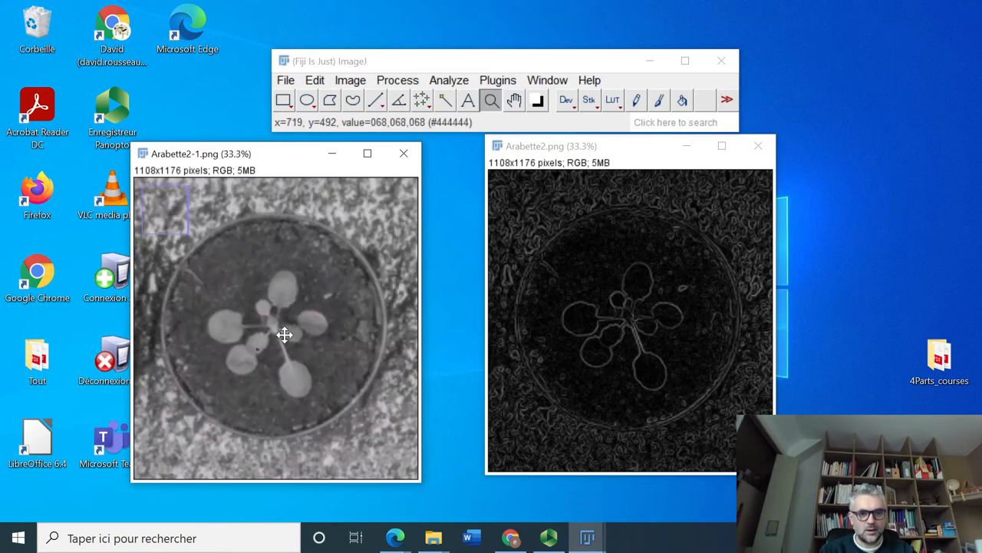
Apply a radius 6.5 median filter to Arabette2-1.png, toggling preview to compare.
{"action": "left_click", "coordinate": [397, 80]}
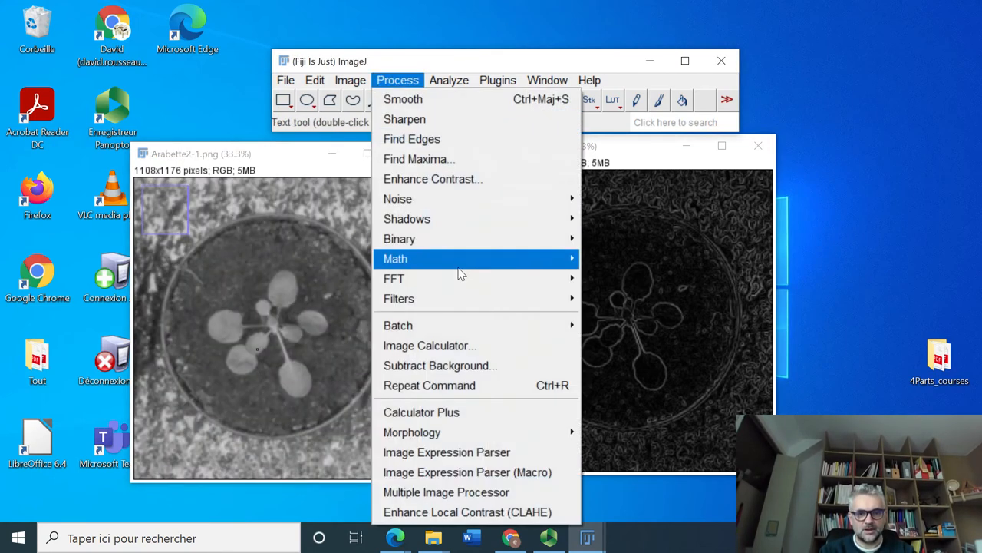
{"action": "mouse_move", "coordinate": [398, 299]}
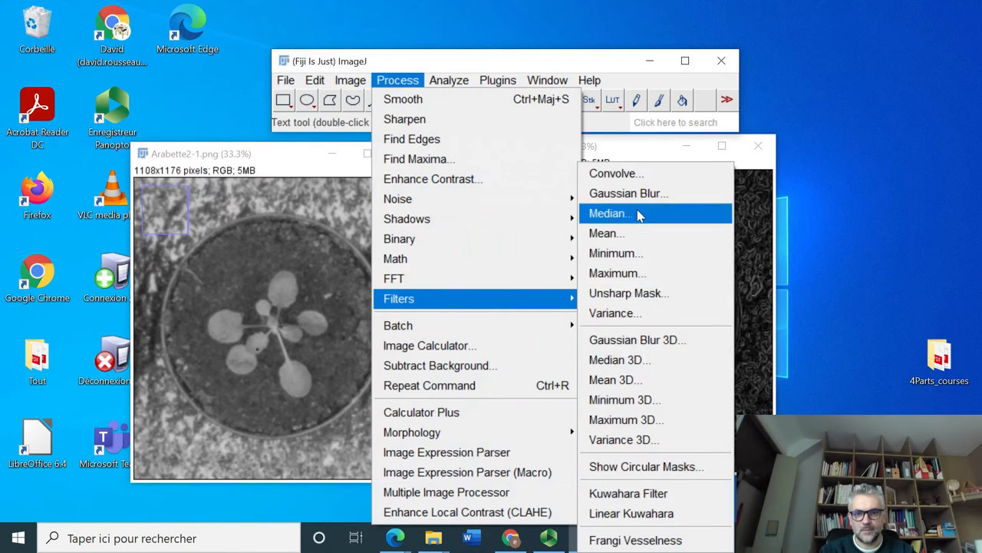
{"action": "left_click", "coordinate": [611, 213]}
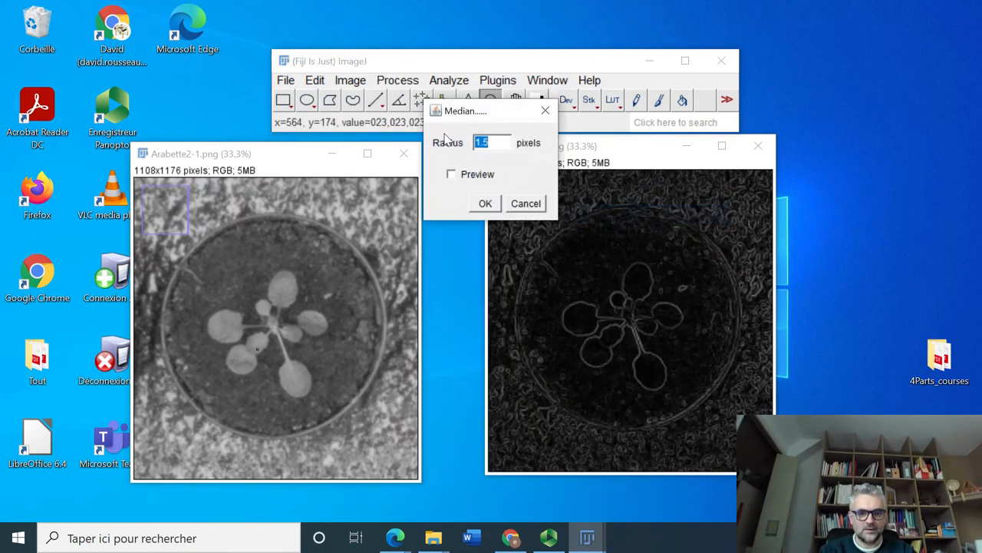
{"action": "type", "text": "6"}
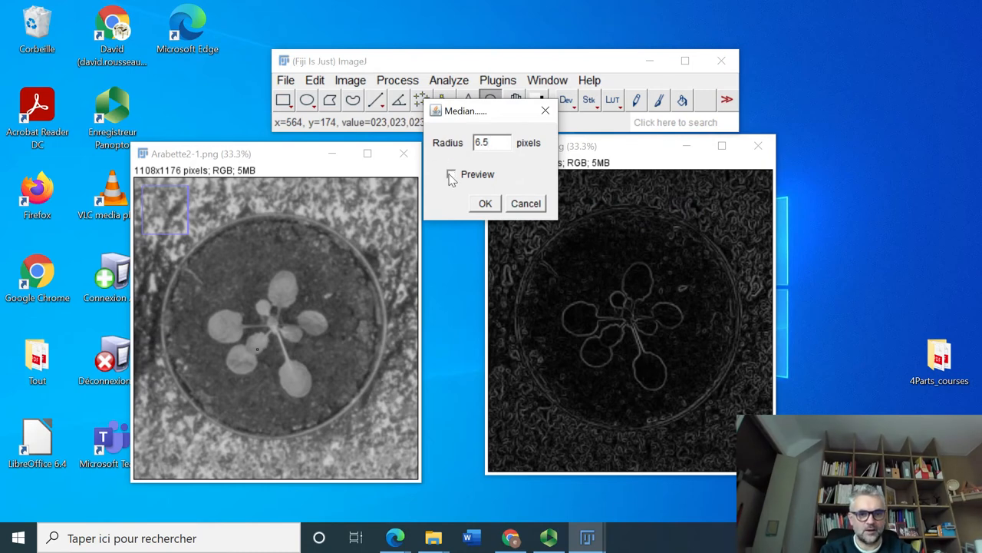
{"action": "left_click", "coordinate": [453, 174]}
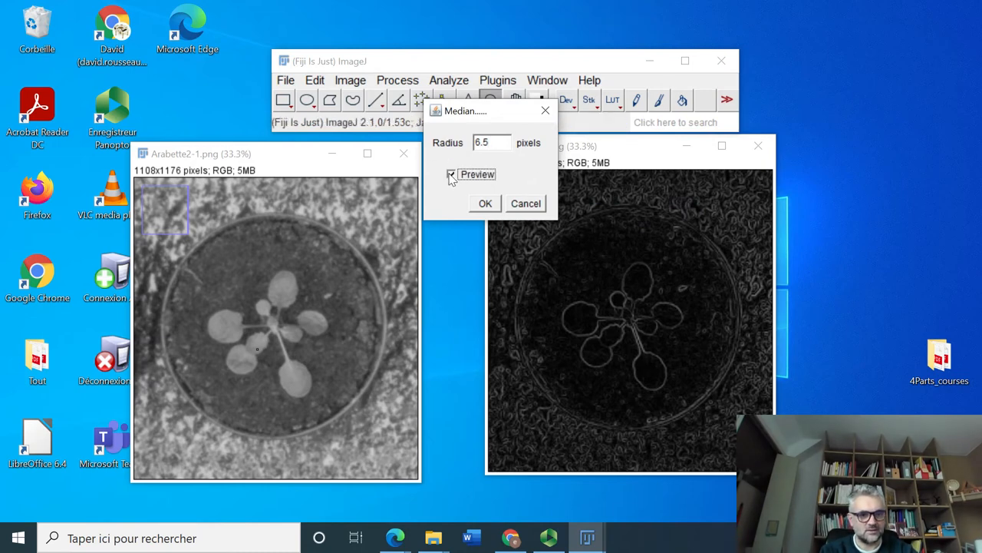
{"action": "left_click", "coordinate": [451, 174]}
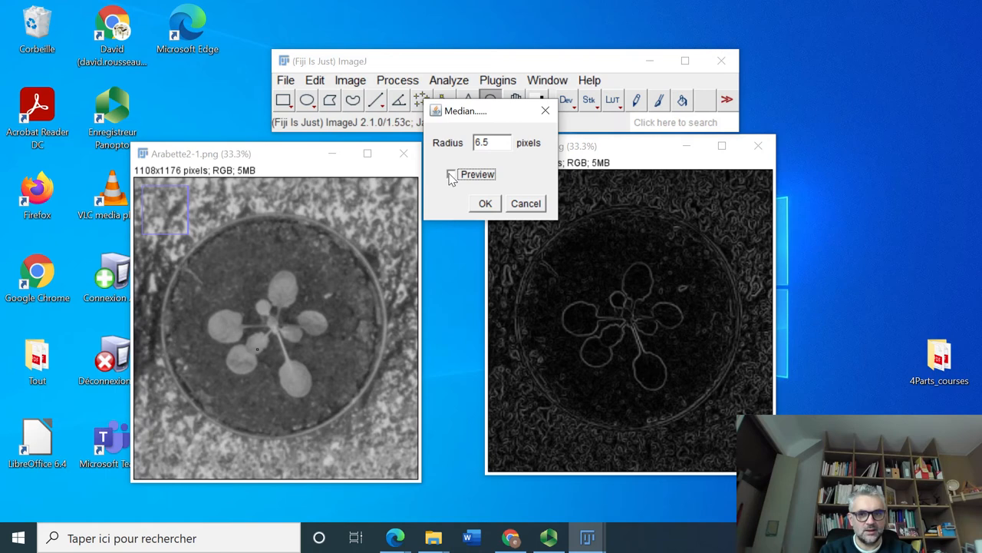
{"action": "left_click", "coordinate": [452, 175]}
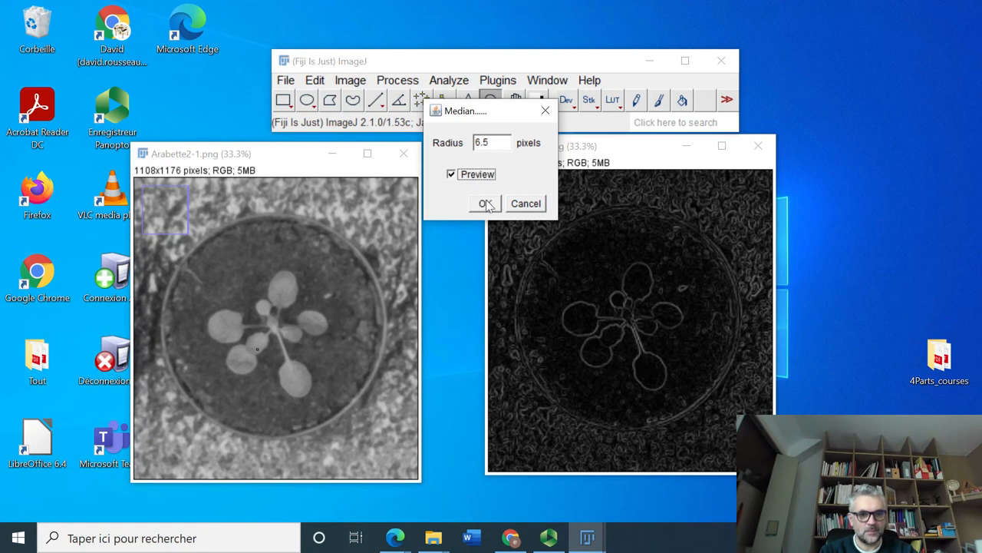
{"action": "left_click", "coordinate": [485, 203]}
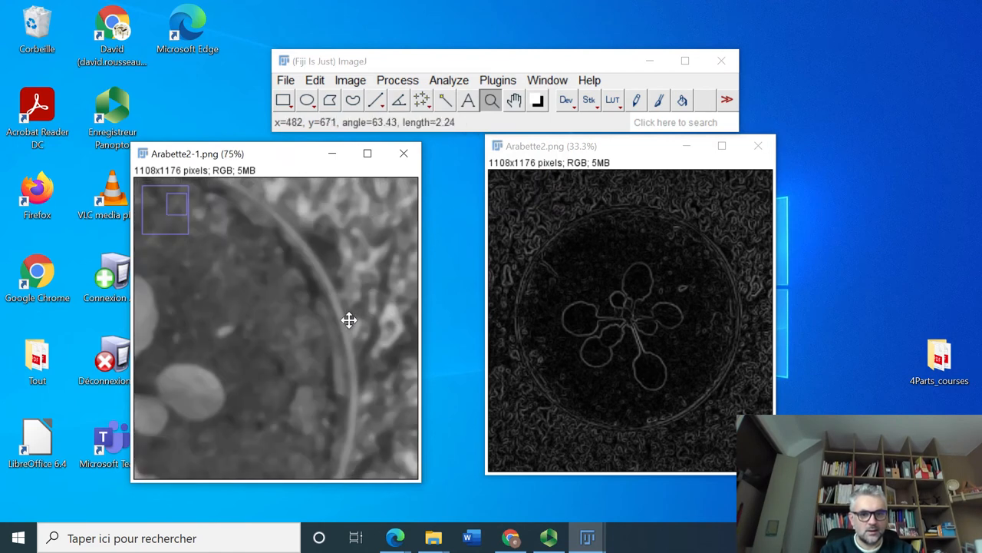
{"action": "mouse_move", "coordinate": [290, 300]}
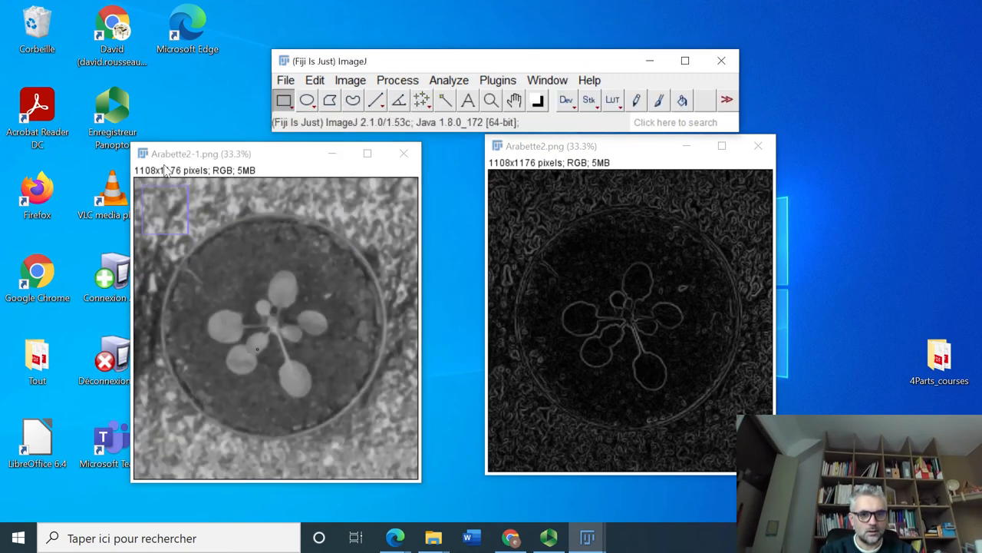
{"action": "left_click", "coordinate": [315, 80]}
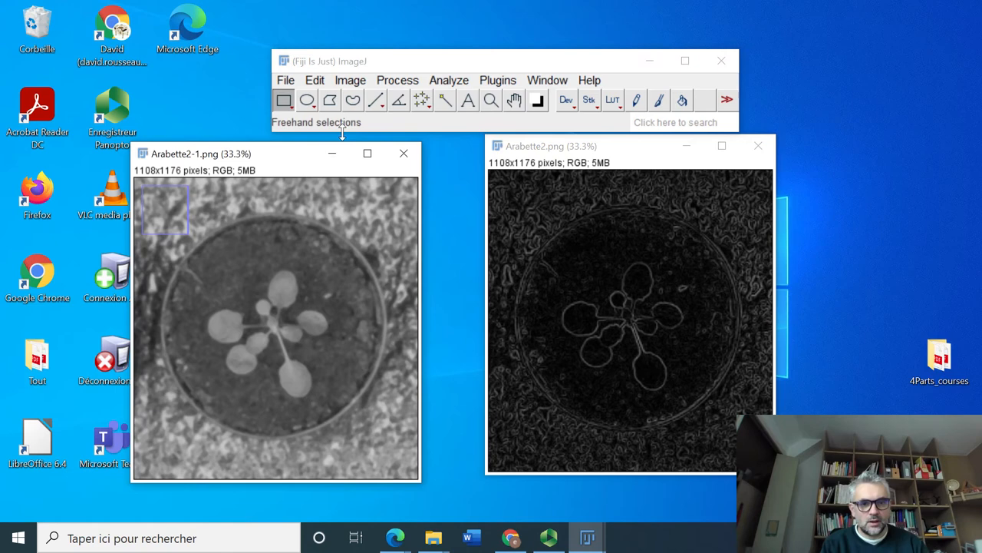
{"action": "left_click", "coordinate": [350, 80]}
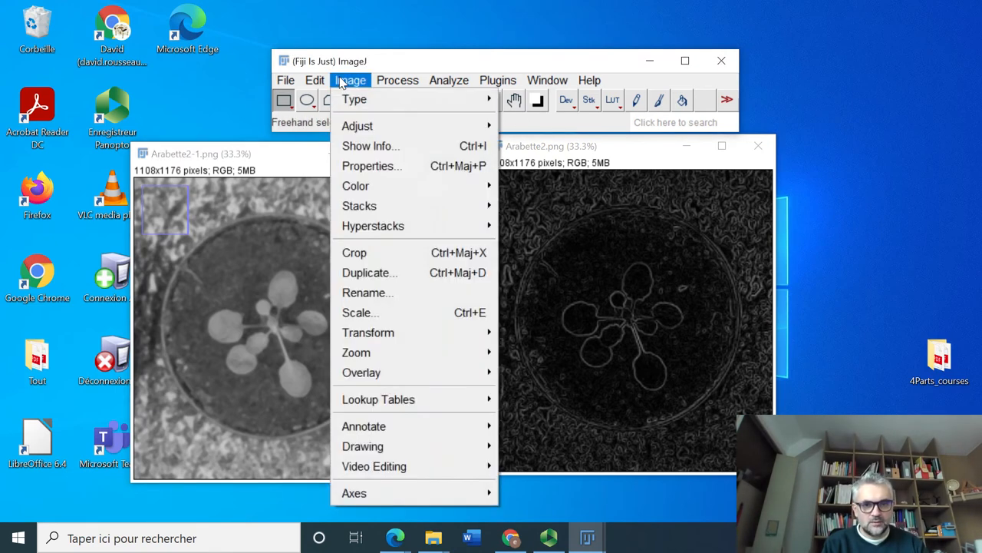
{"action": "mouse_move", "coordinate": [356, 99]}
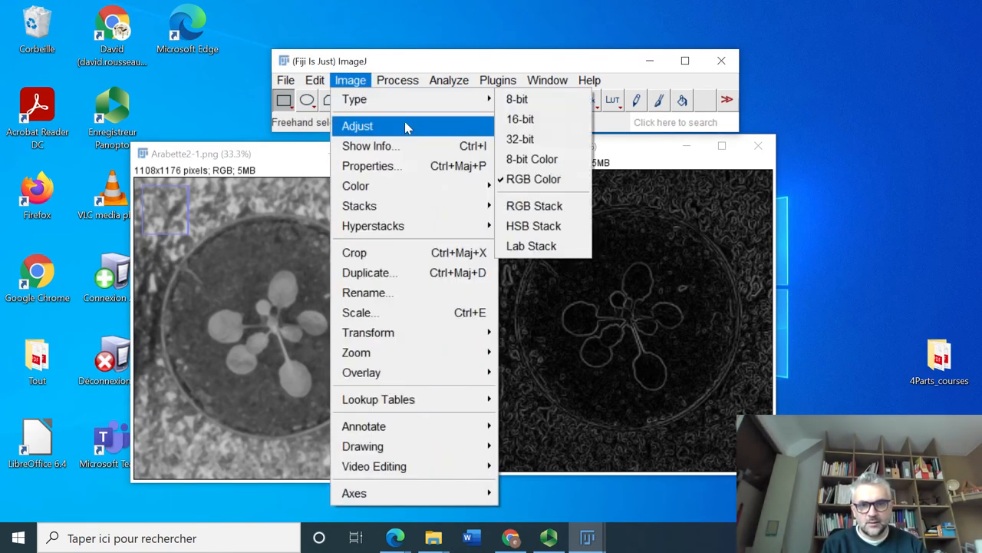
{"action": "mouse_move", "coordinate": [398, 273]}
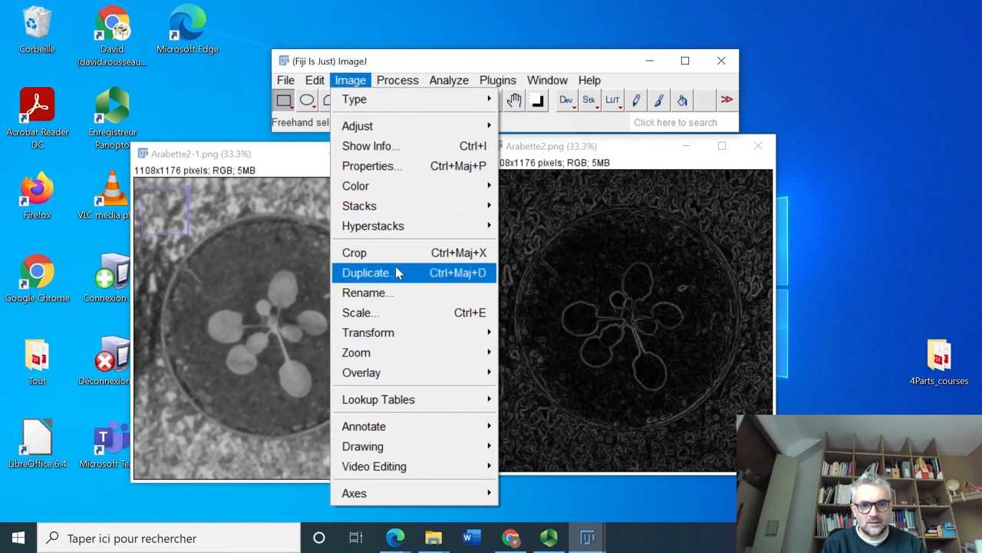
{"action": "left_click", "coordinate": [364, 273]}
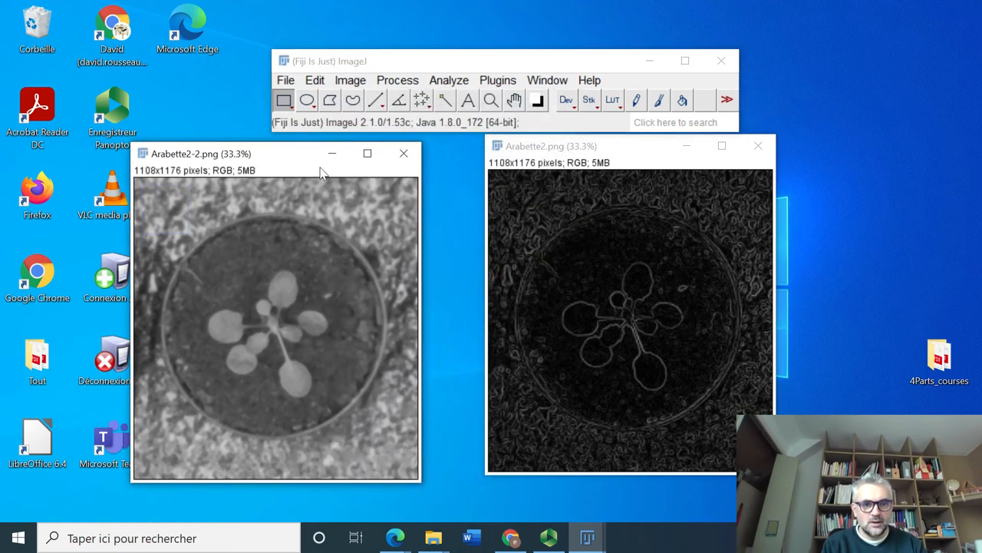
{"action": "left_click", "coordinate": [396, 80]}
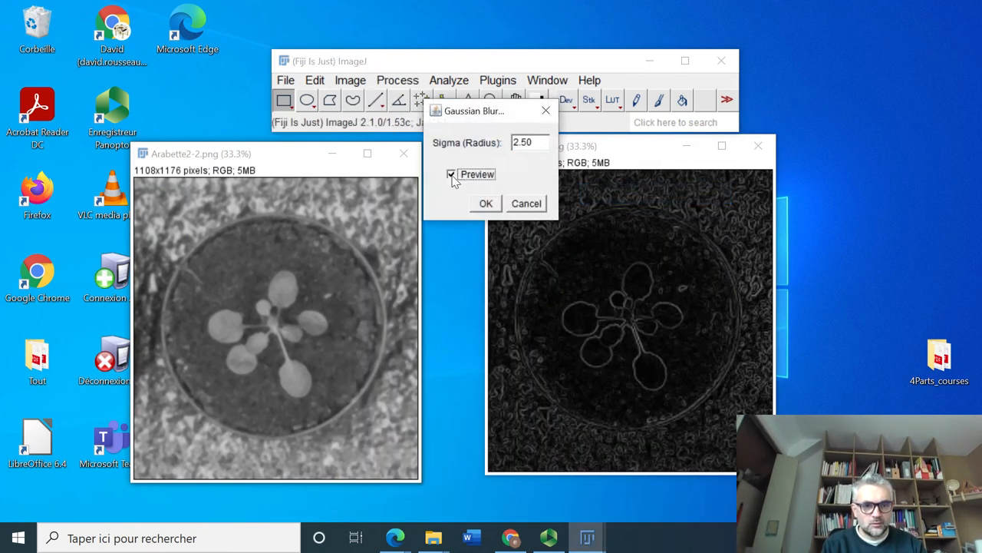
{"action": "left_click", "coordinate": [452, 174]}
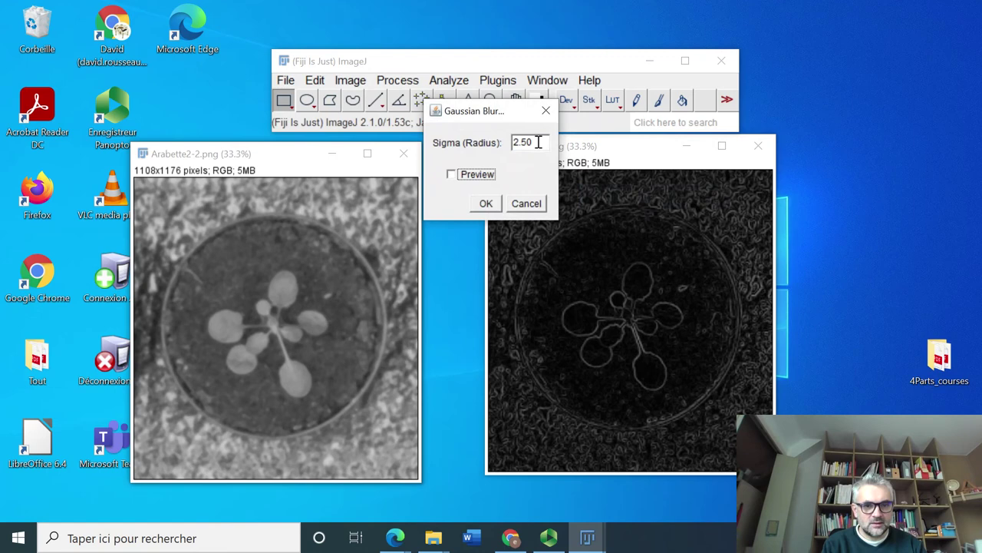
{"action": "type", "text": "10"}
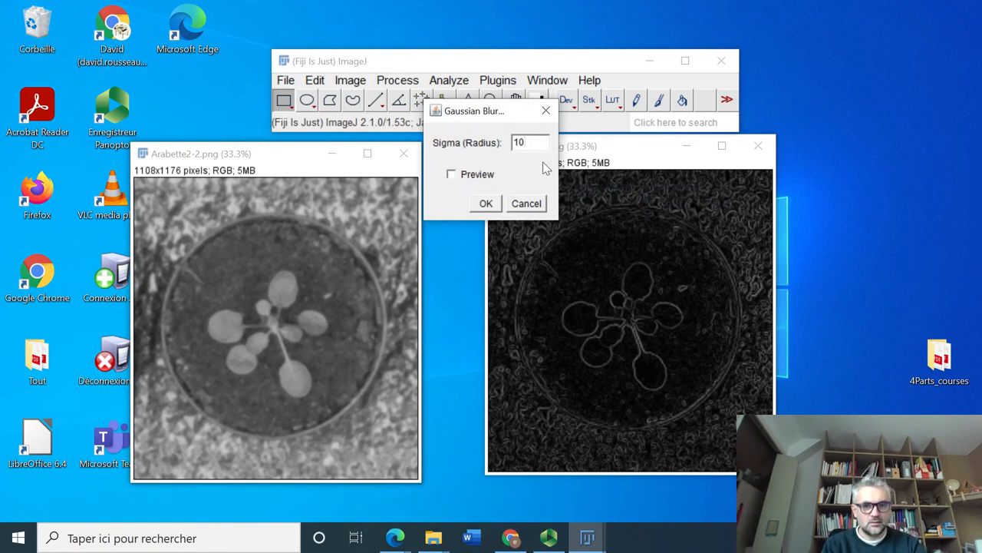
{"action": "left_click", "coordinate": [451, 175]}
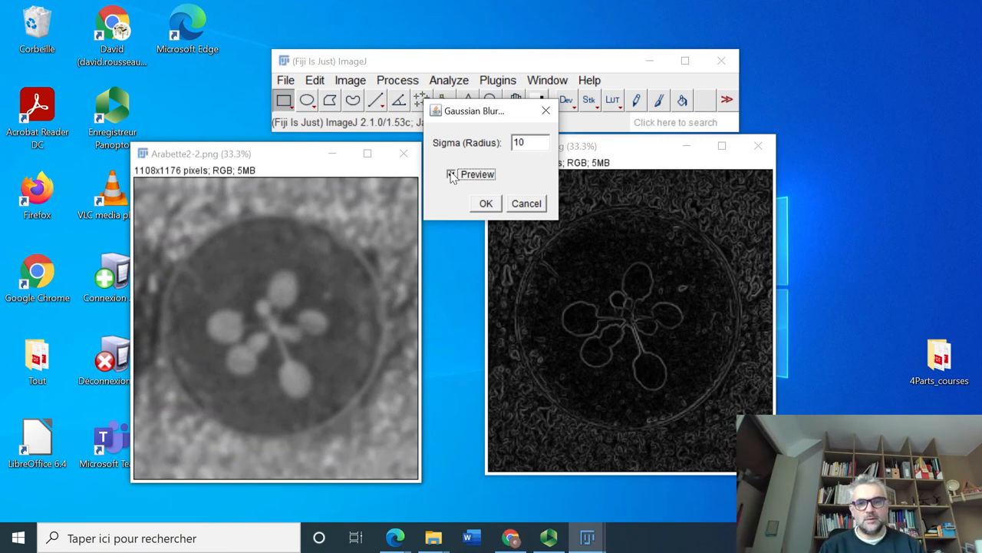
{"action": "left_click", "coordinate": [452, 174]}
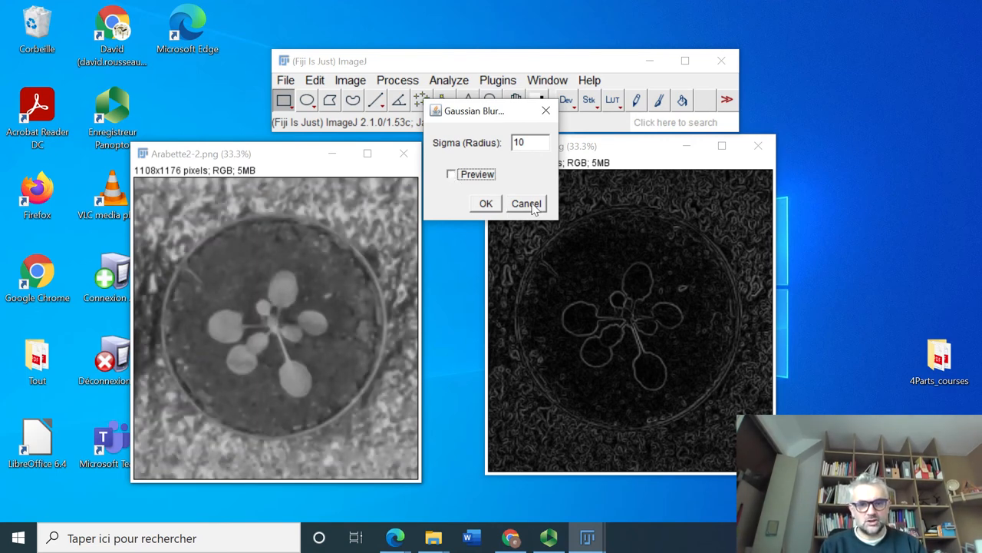
{"action": "left_click", "coordinate": [526, 203]}
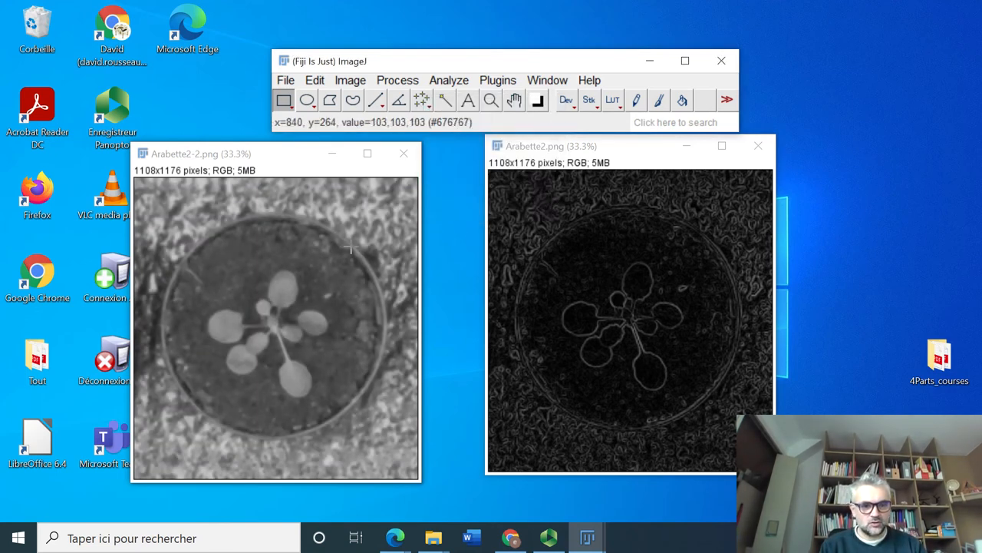
{"action": "mouse_move", "coordinate": [376, 100]}
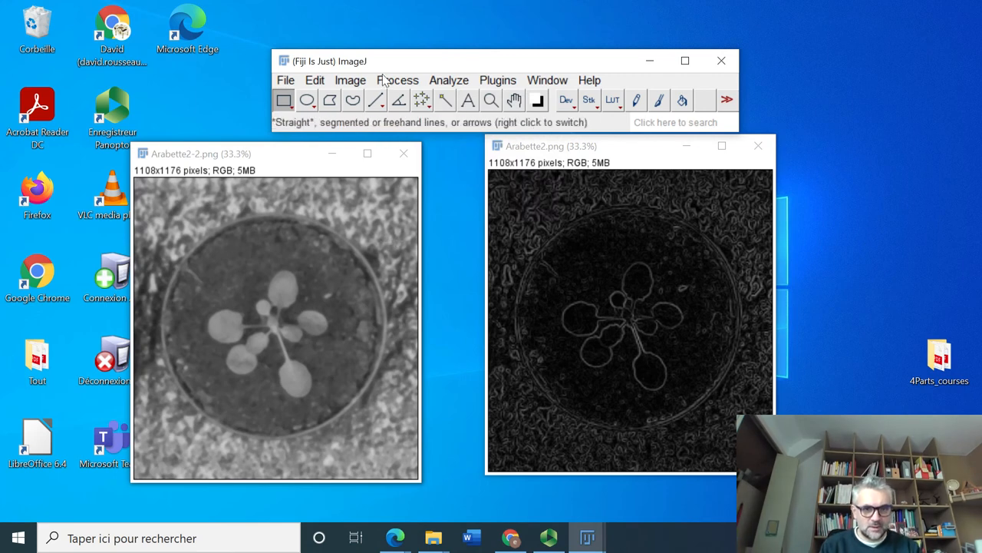
Apply a radius-10 median filter to the Arabette2-2 copy, checking the preview first.
{"action": "left_click", "coordinate": [397, 80]}
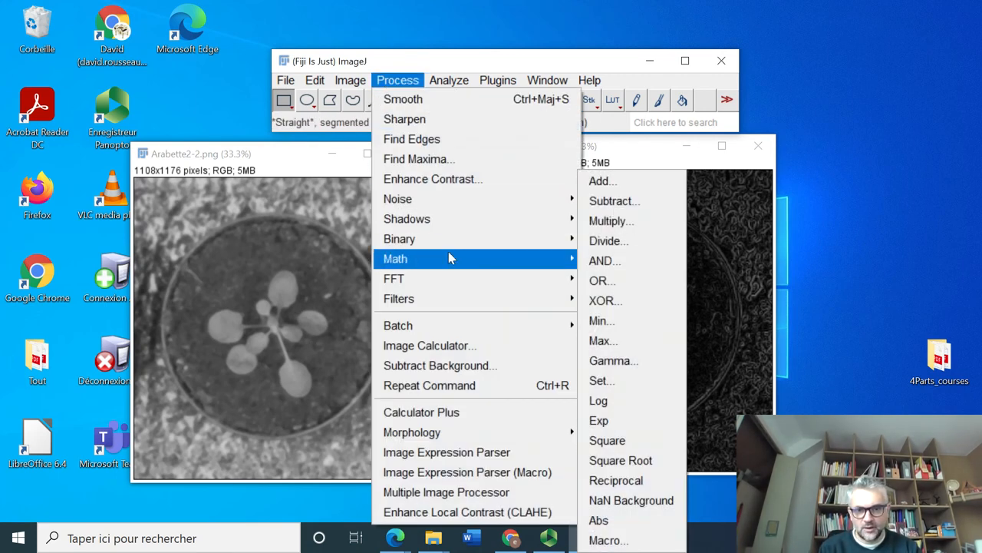
{"action": "mouse_move", "coordinate": [398, 299]}
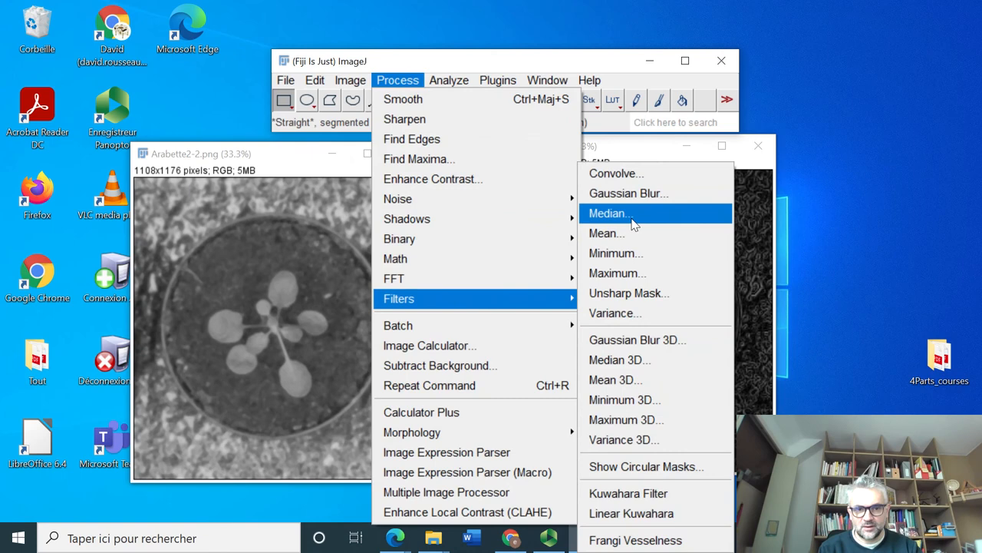
{"action": "left_click", "coordinate": [608, 214]}
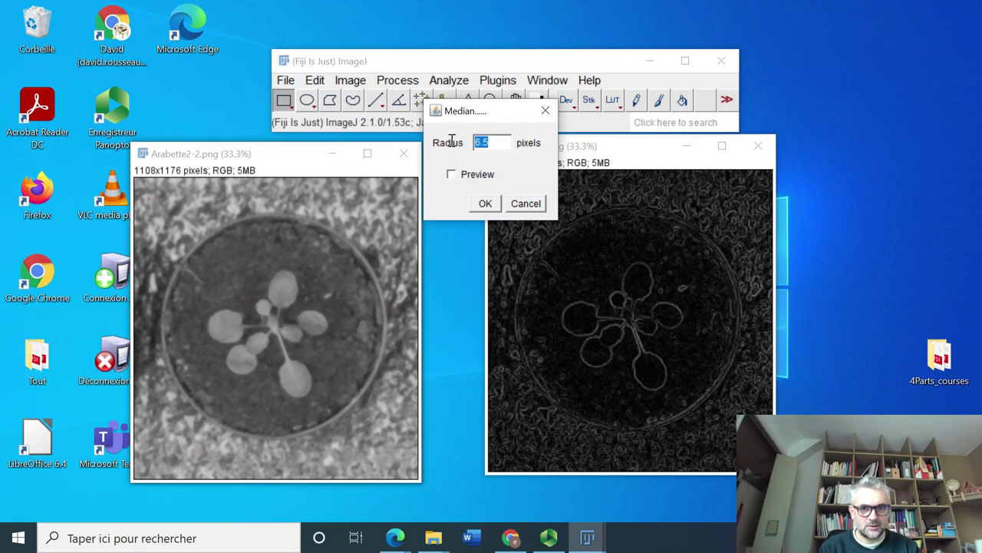
{"action": "type", "text": "10"}
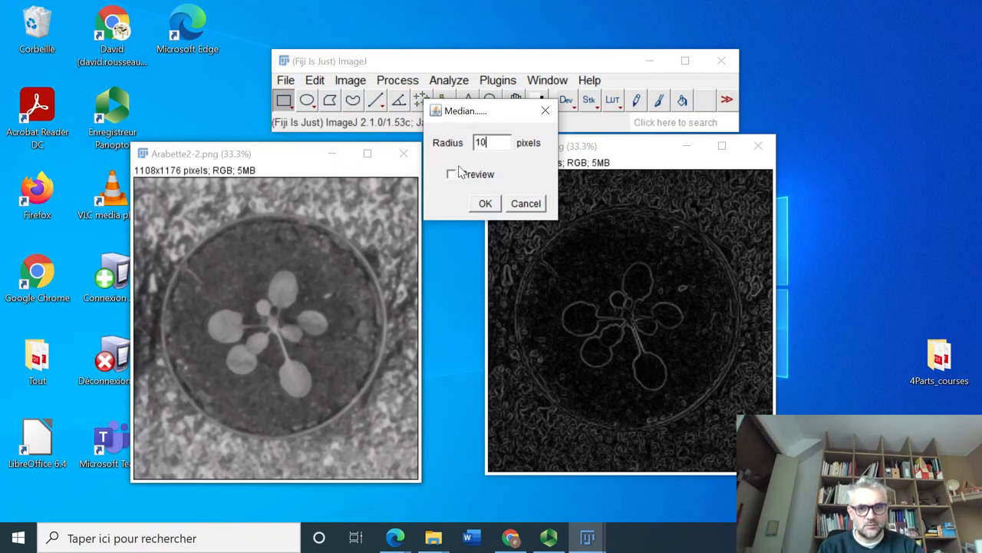
{"action": "left_click", "coordinate": [453, 174]}
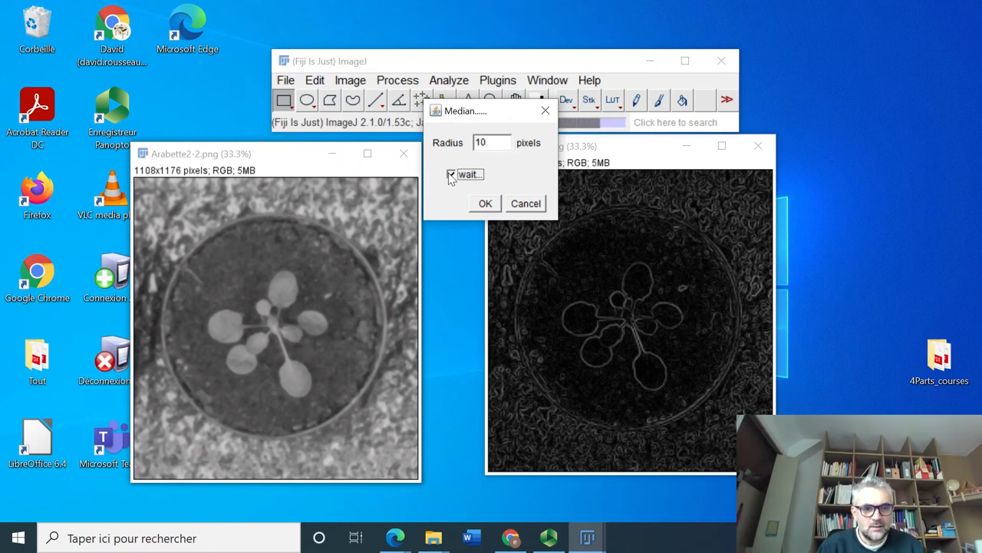
{"action": "left_click", "coordinate": [452, 174]}
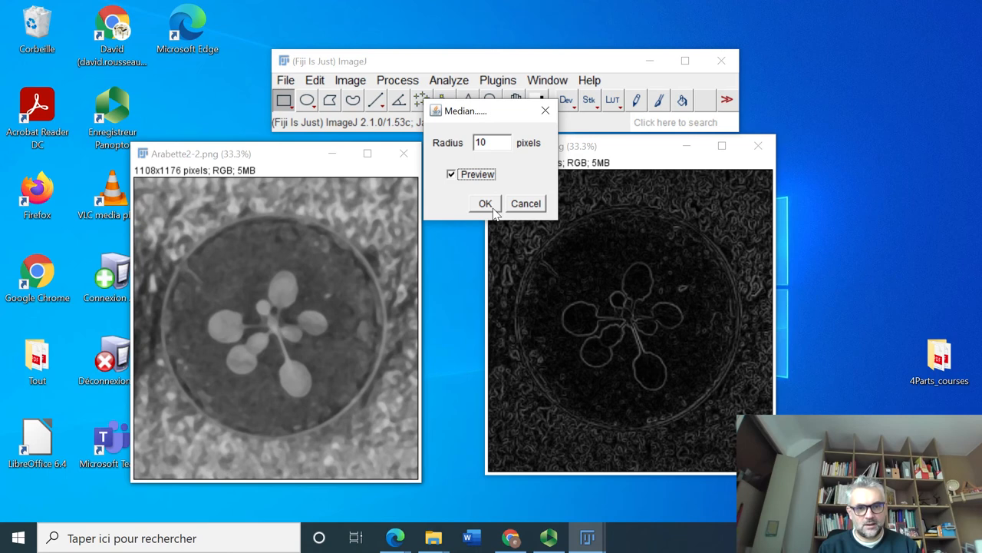
{"action": "left_click", "coordinate": [485, 204]}
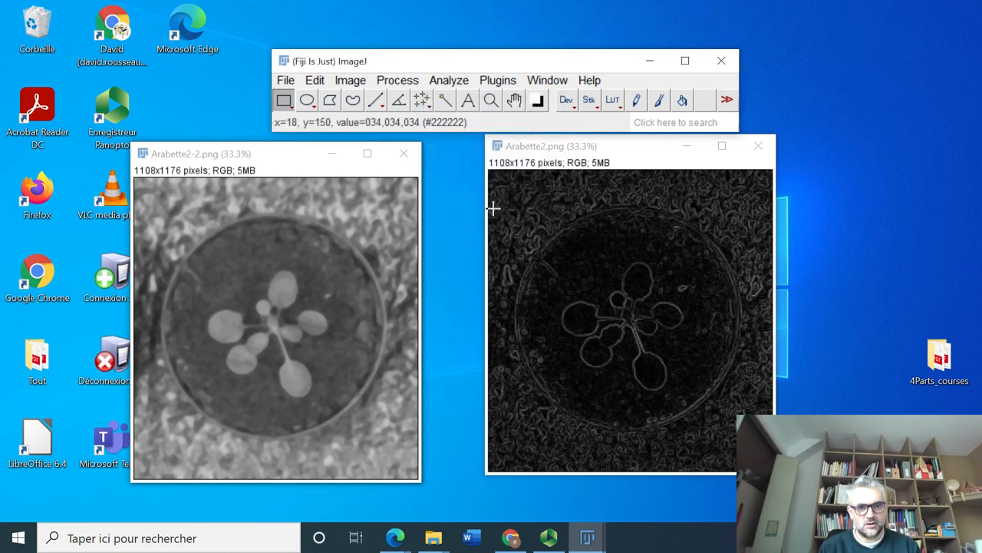
Run Find Edges on the median-filtered Arabette2-2 image.
{"action": "left_click", "coordinate": [397, 80]}
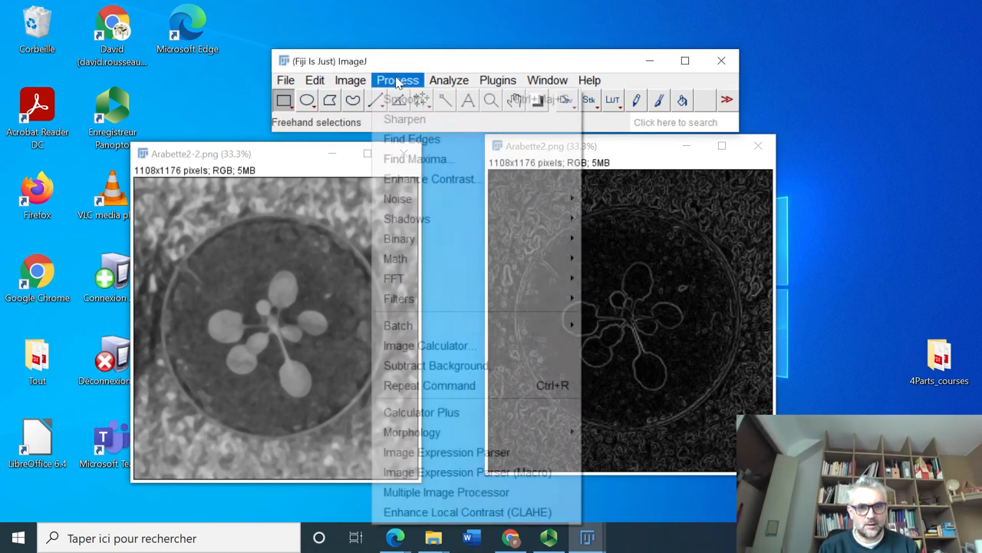
{"action": "left_click", "coordinate": [411, 139]}
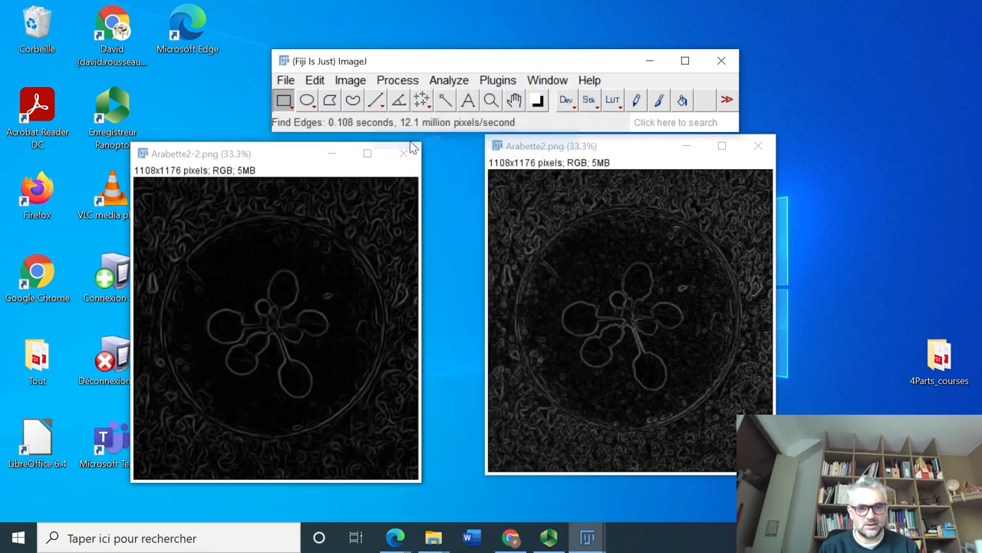
{"action": "mouse_move", "coordinate": [376, 363]}
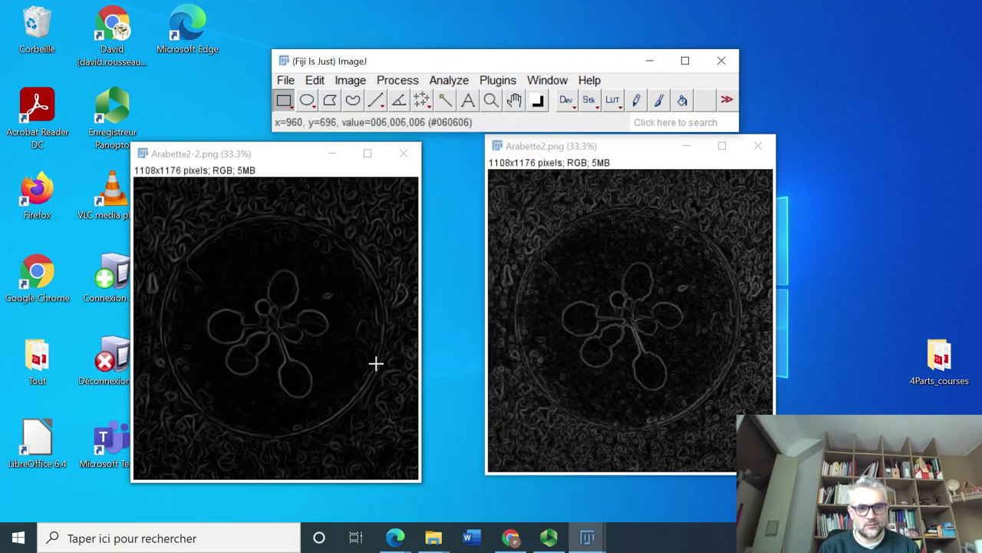
{"action": "mouse_move", "coordinate": [307, 229]}
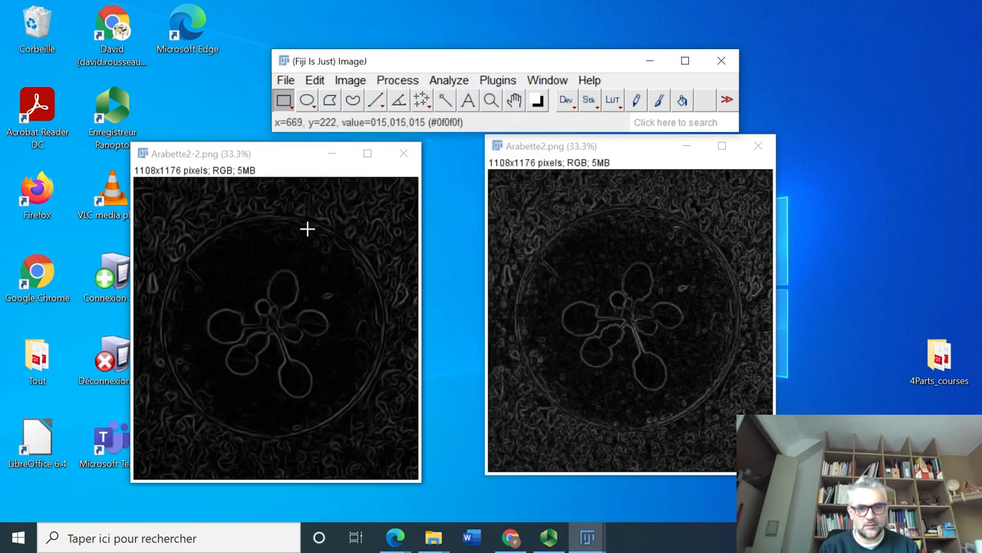
{"action": "mouse_move", "coordinate": [259, 257]}
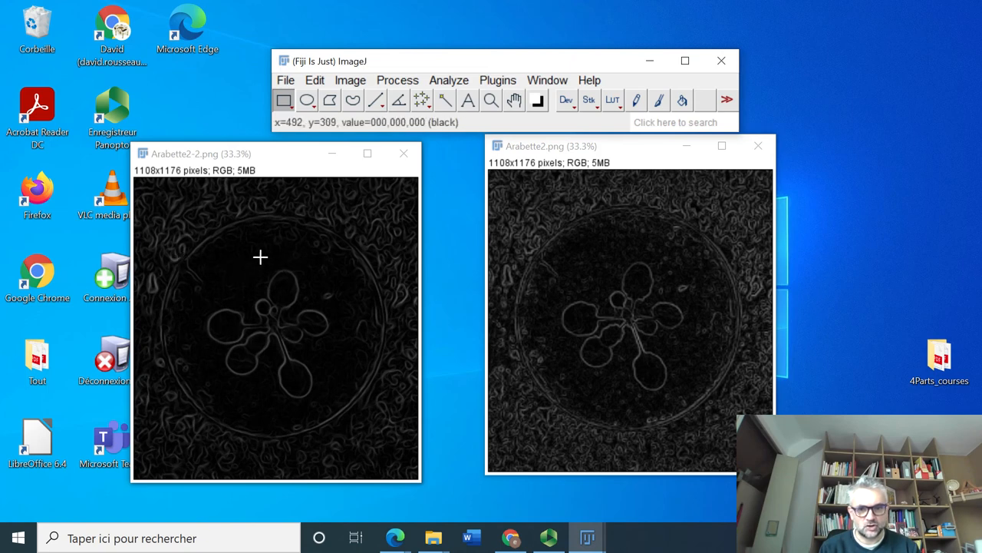
{"action": "mouse_move", "coordinate": [691, 253]}
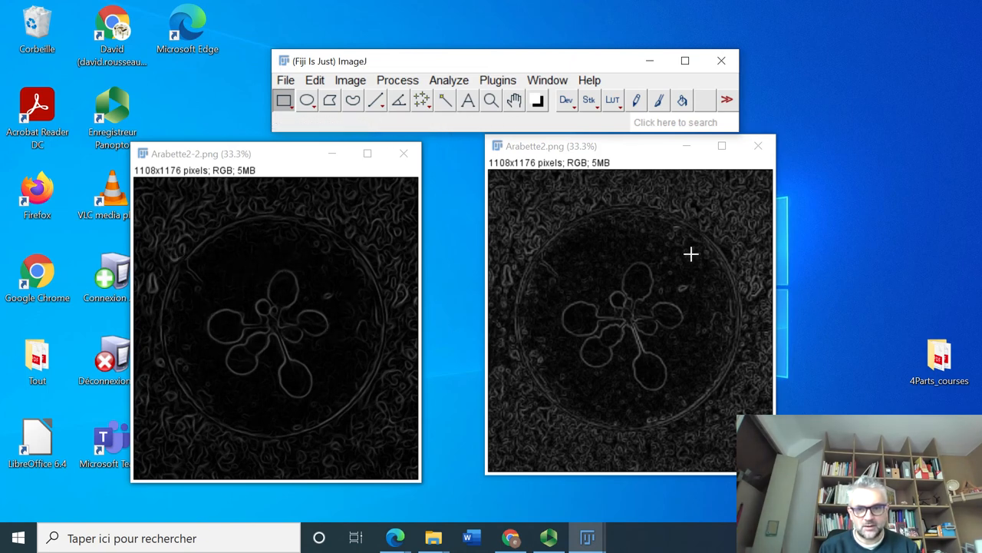
{"action": "mouse_move", "coordinate": [665, 243]}
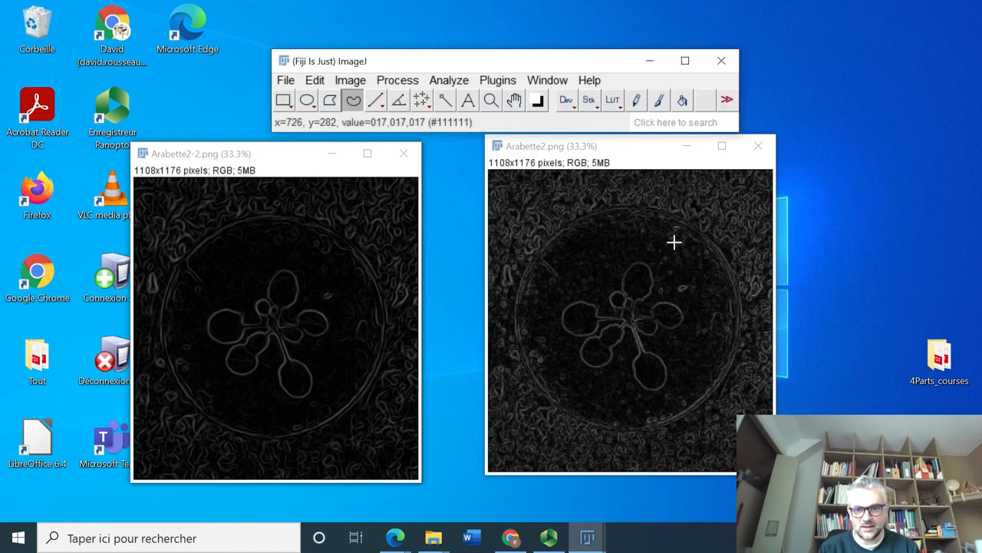
Box the plant with a rectangular selection on the Arabette2-2 edge map.
{"action": "left_click_drag", "start_coordinate": [676, 242], "coordinate": [699, 338]}
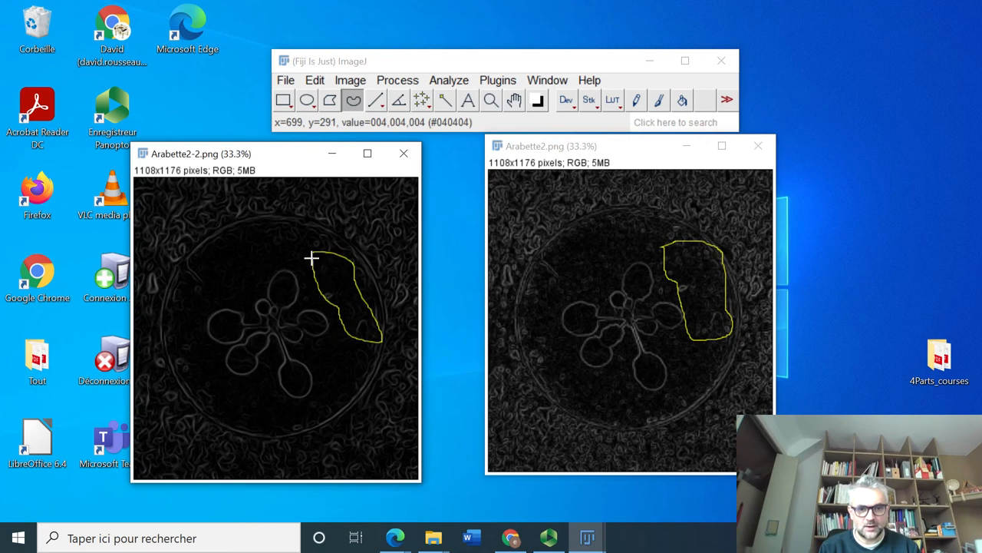
{"action": "mouse_move", "coordinate": [228, 290]}
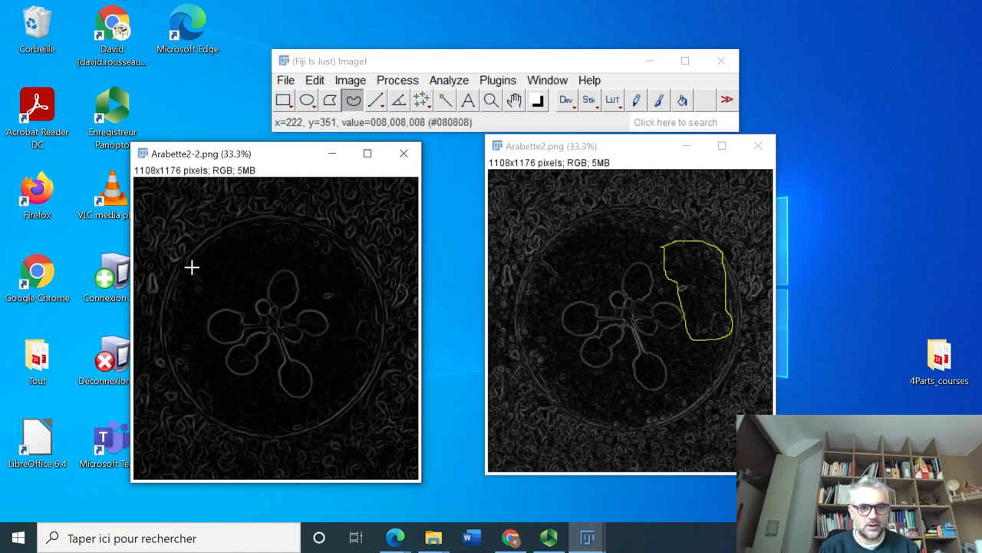
{"action": "mouse_move", "coordinate": [186, 252]}
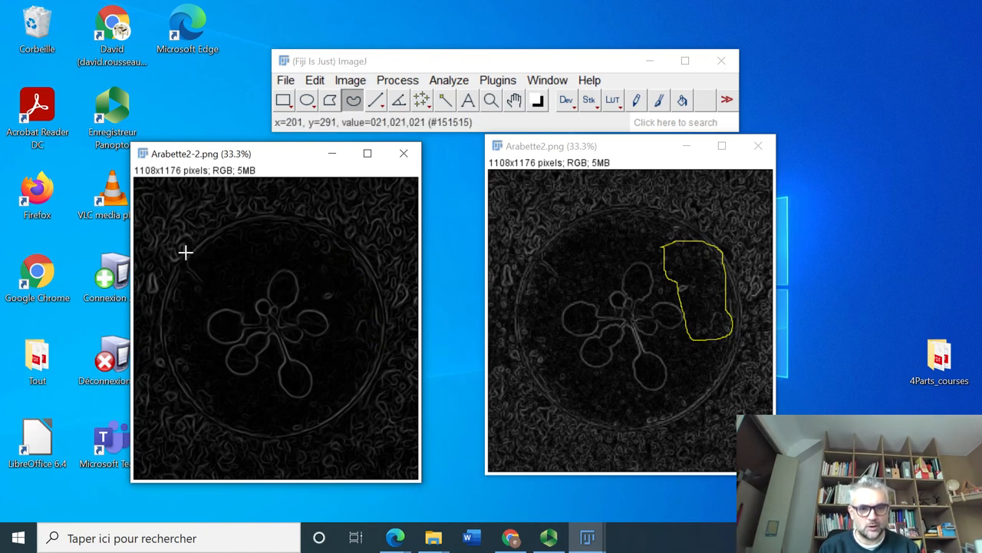
{"action": "left_click_drag", "start_coordinate": [184, 255], "coordinate": [296, 351]}
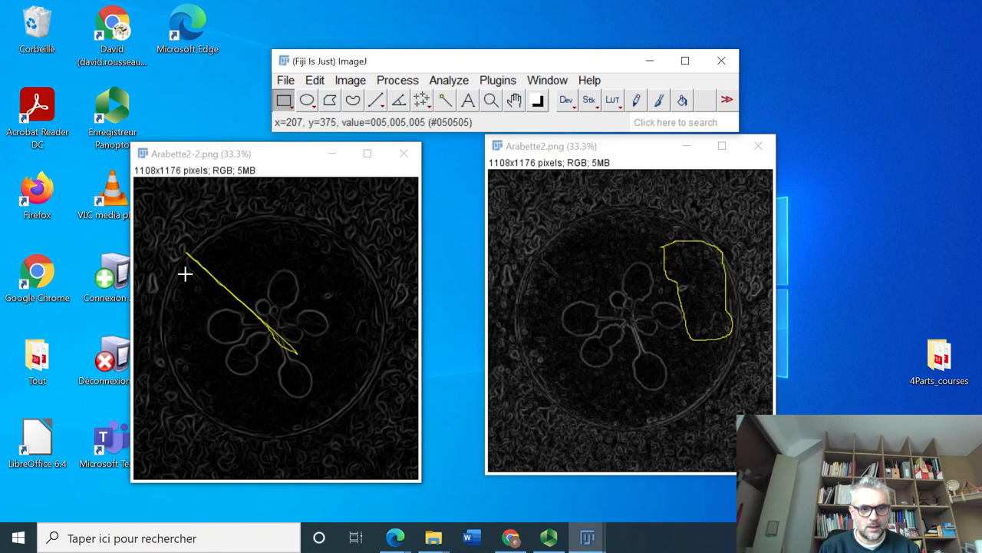
{"action": "mouse_move", "coordinate": [347, 281]}
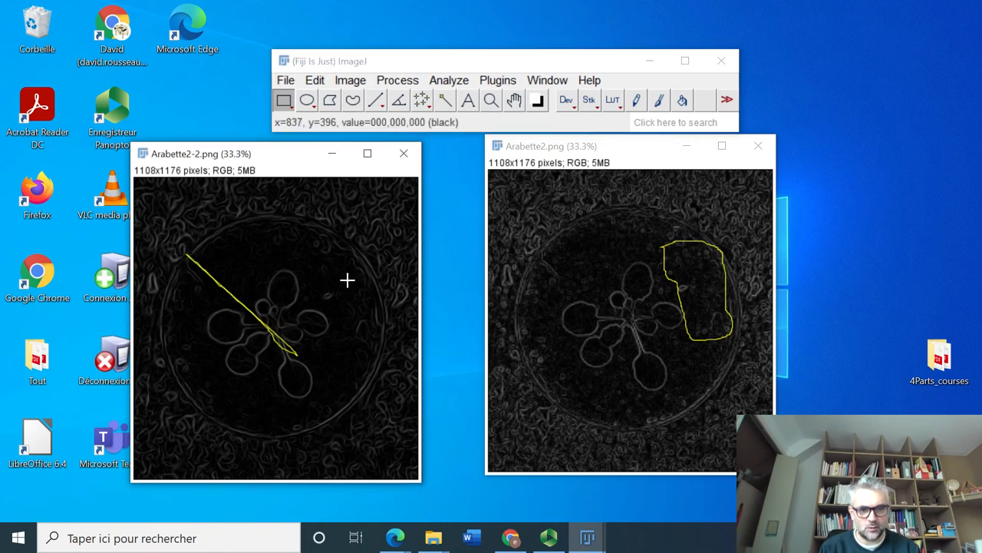
{"action": "left_click_drag", "start_coordinate": [188, 260], "coordinate": [351, 410]}
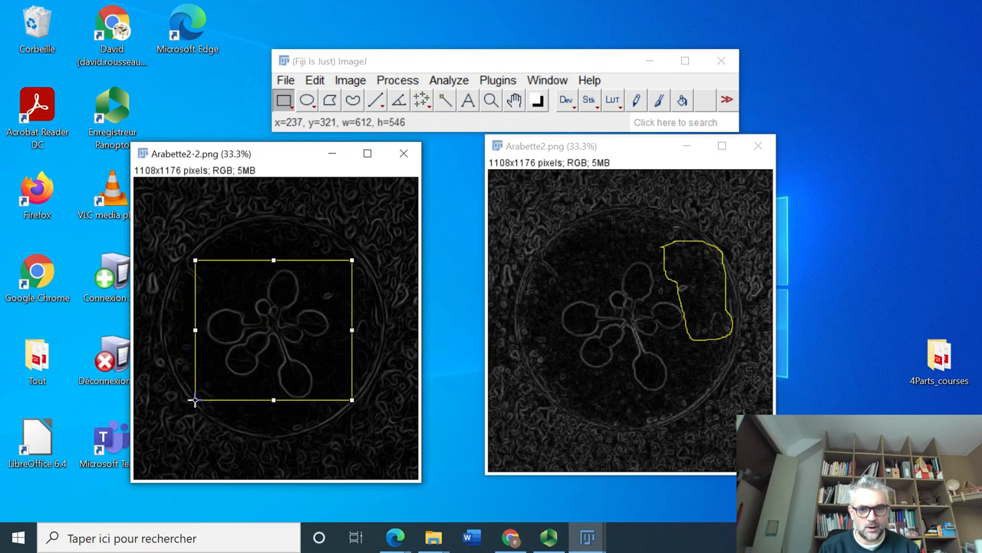
{"action": "mouse_move", "coordinate": [554, 244]}
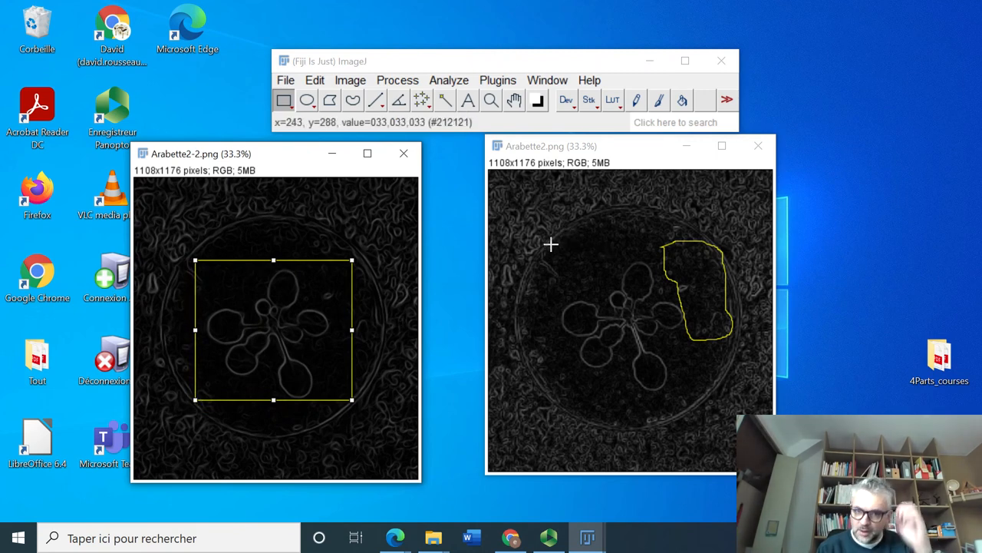
Draw and widen a matching rectangle around the plant on the Arabette2 edge map.
{"action": "left_click_drag", "start_coordinate": [551, 246], "coordinate": [710, 389]}
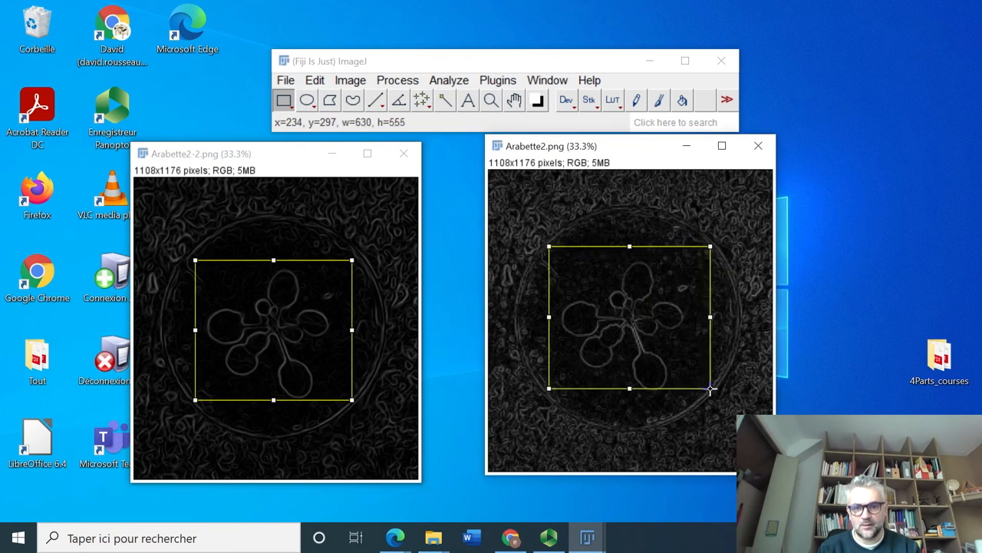
{"action": "left_click_drag", "start_coordinate": [710, 389], "coordinate": [715, 389]}
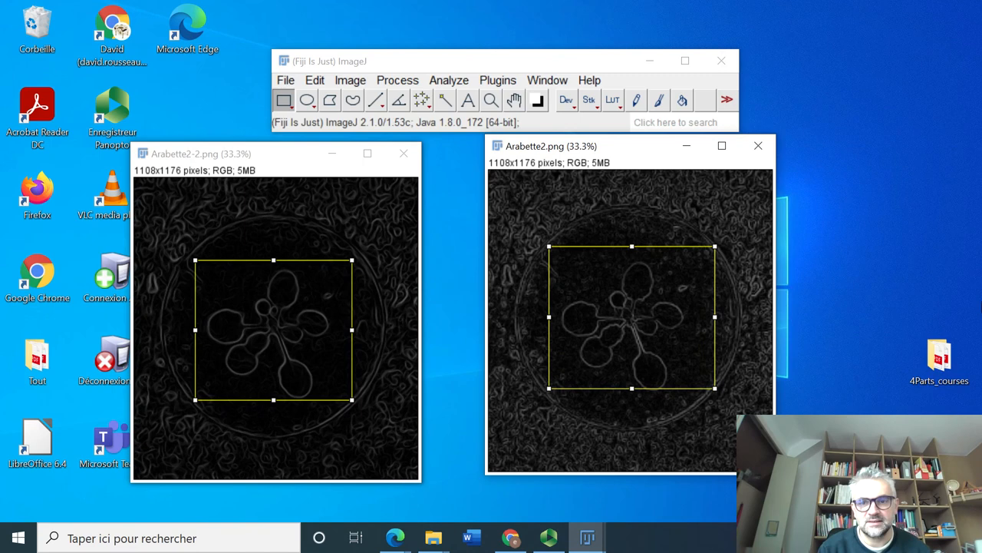
{"action": "mouse_move", "coordinate": [682, 324]}
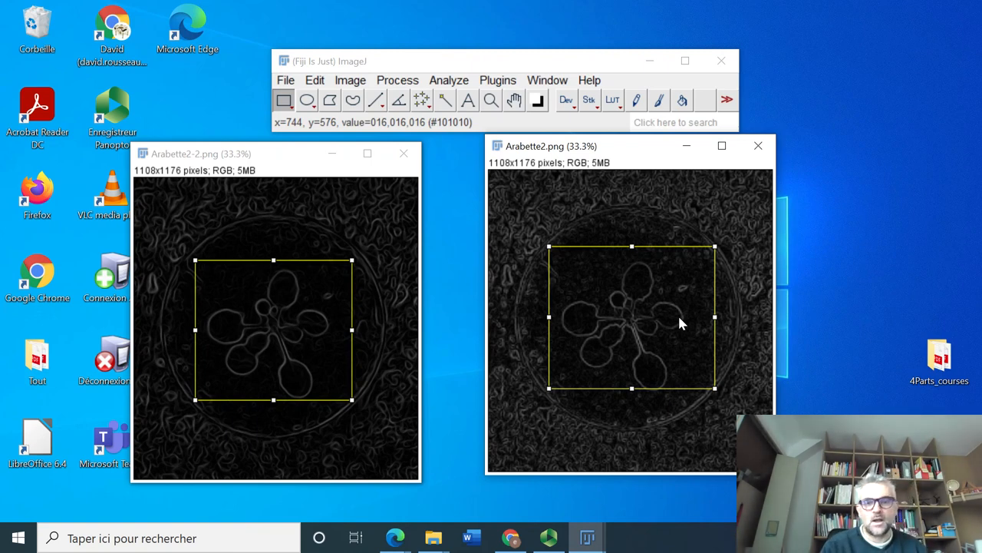
{"action": "mouse_move", "coordinate": [534, 292]}
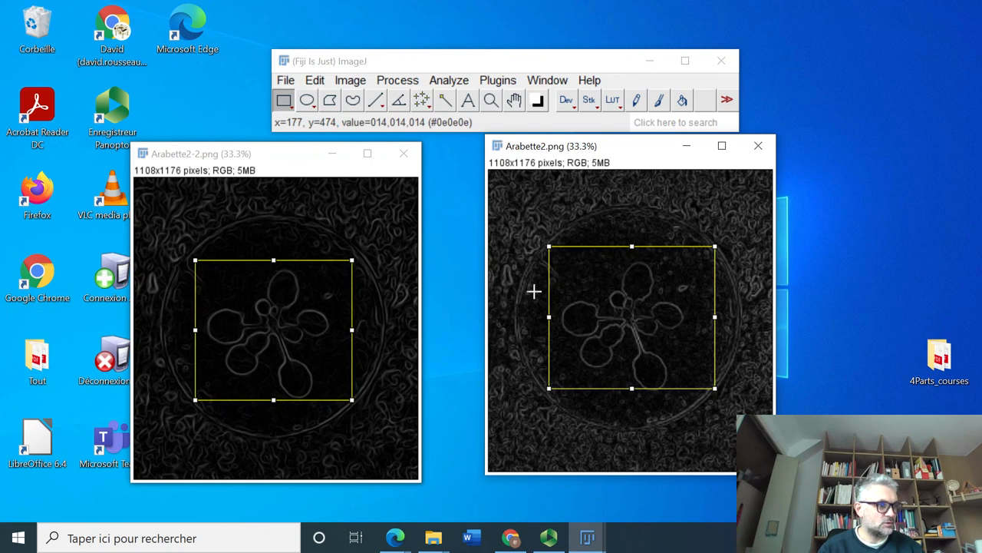
{"action": "mouse_move", "coordinate": [590, 304]}
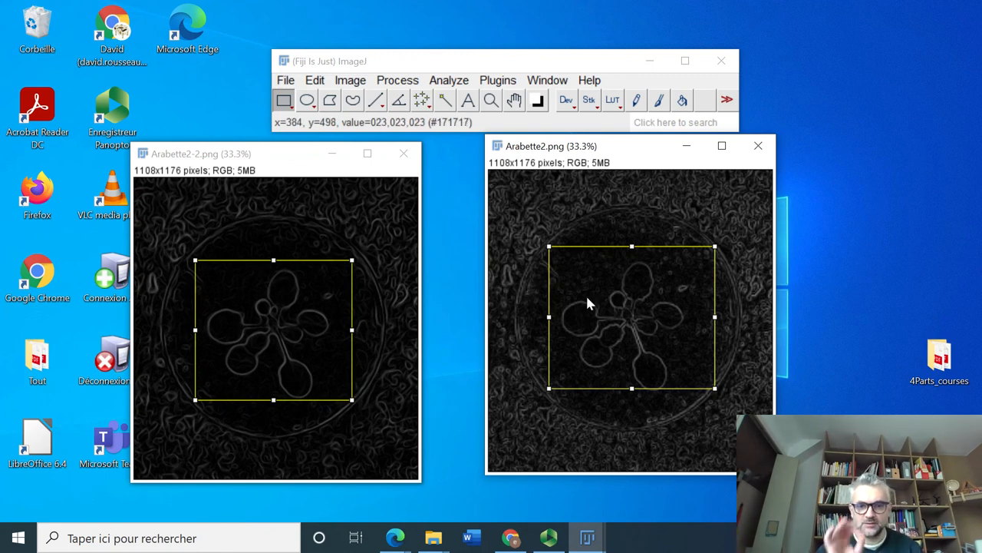
{"action": "mouse_move", "coordinate": [561, 309]}
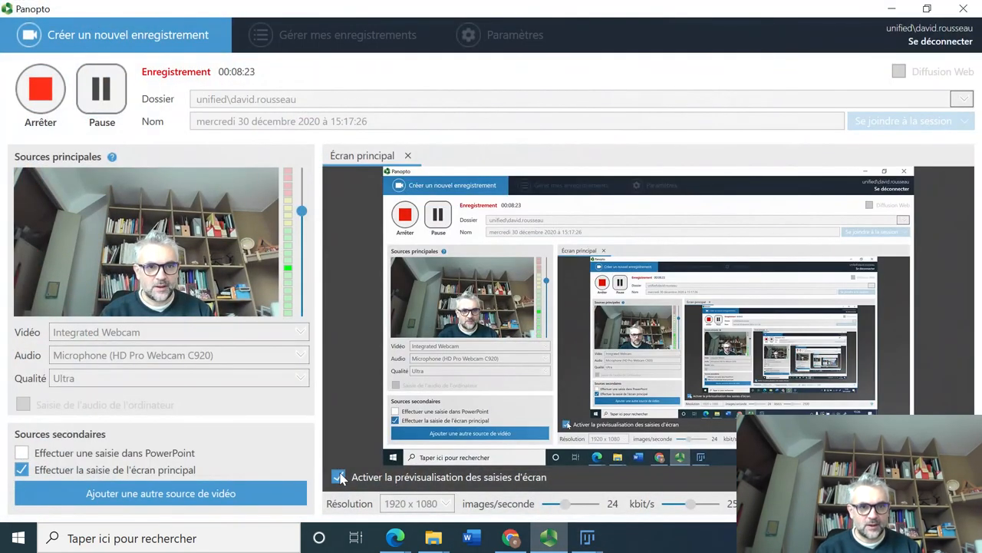
{"action": "left_click", "coordinate": [338, 477]}
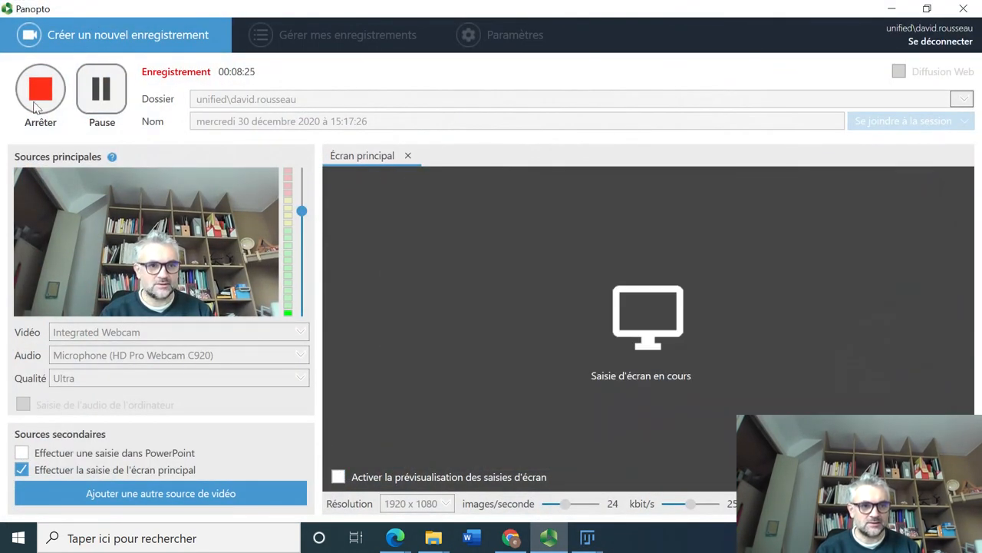